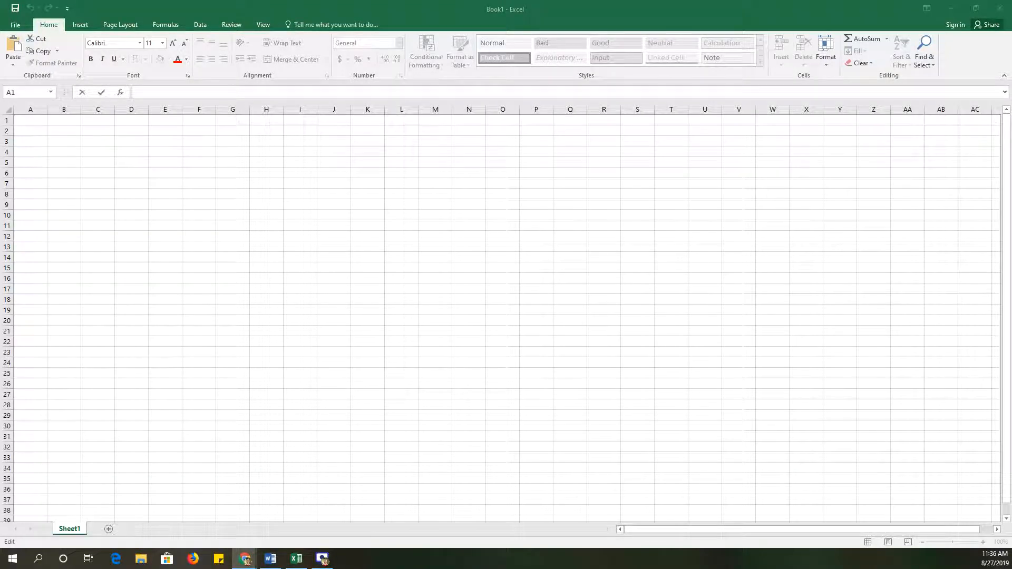
{"action": "mouse_move", "coordinate": [416, 356]}
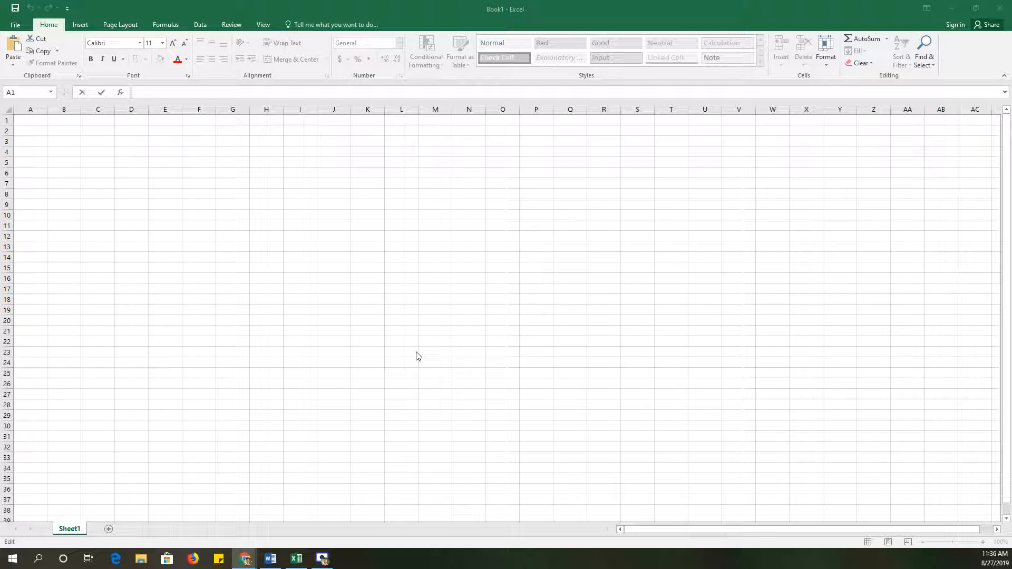
{"action": "mouse_move", "coordinate": [406, 348]}
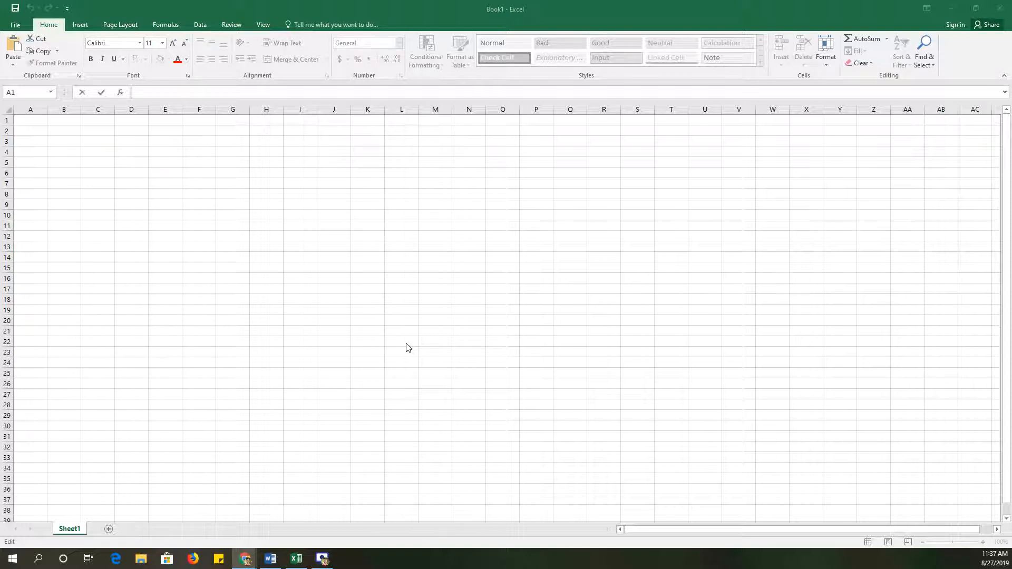
{"action": "mouse_move", "coordinate": [419, 358]}
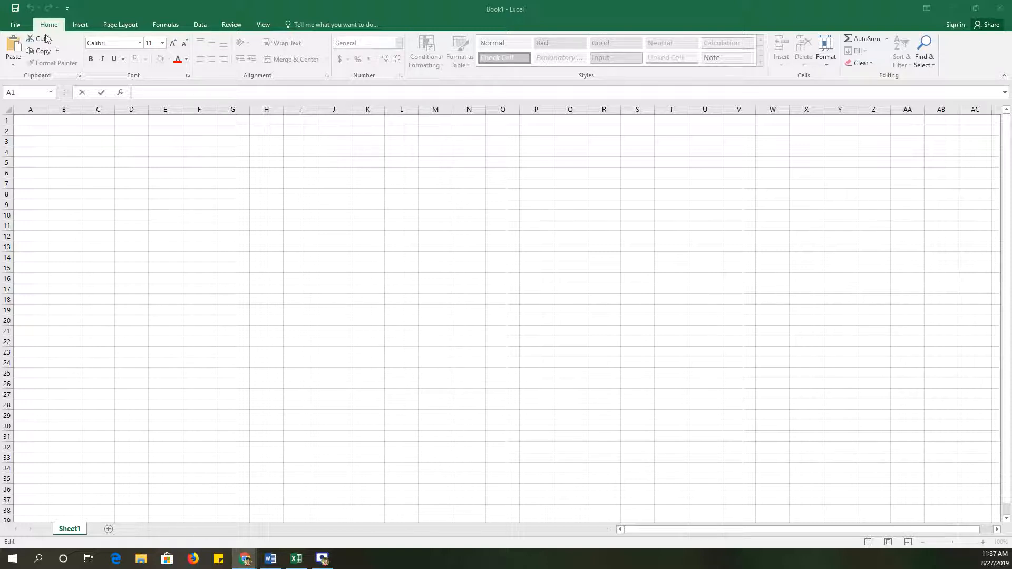
{"action": "mouse_move", "coordinate": [728, 49]}
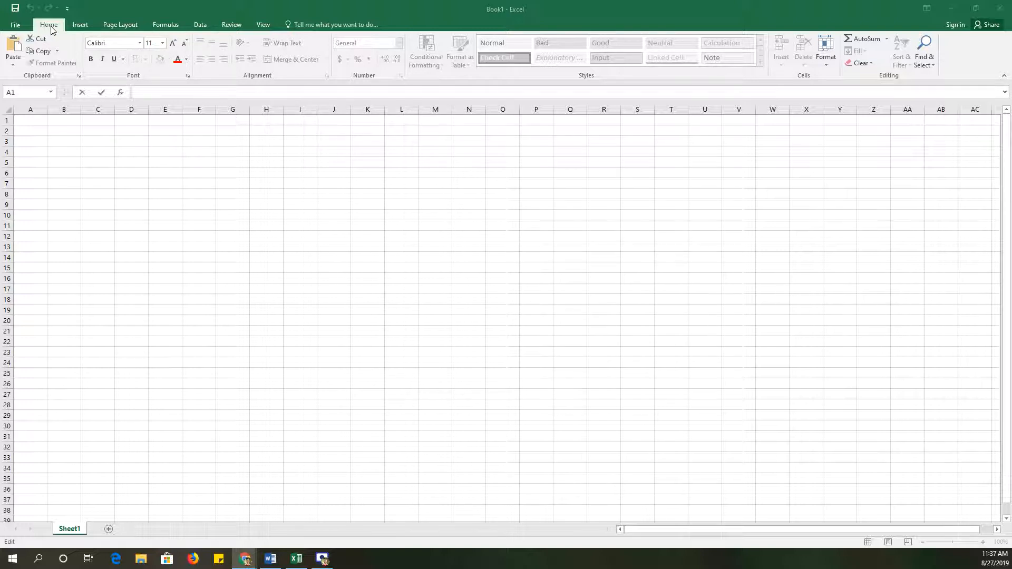
{"action": "mouse_move", "coordinate": [121, 29]}
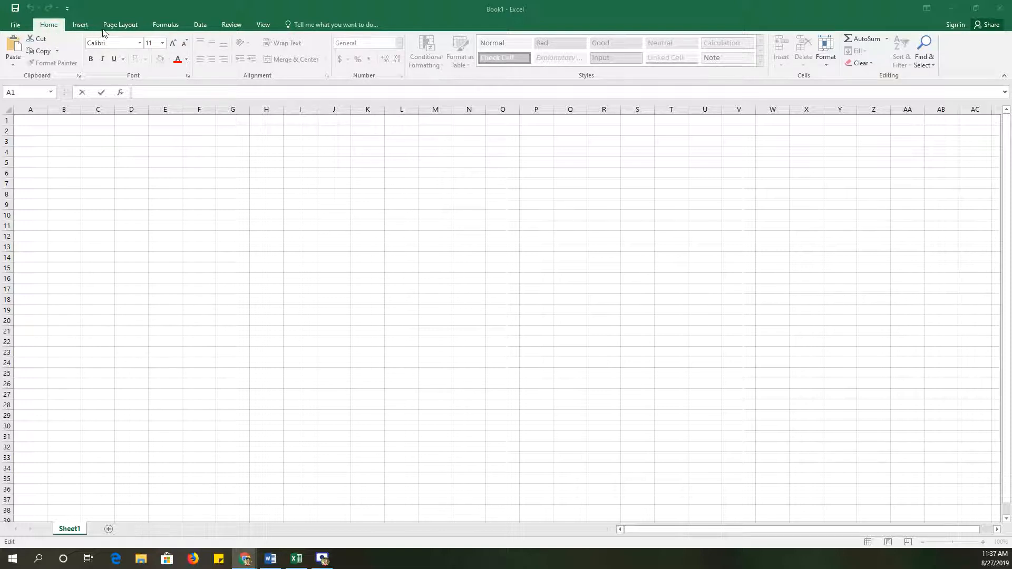
{"action": "mouse_move", "coordinate": [161, 32]}
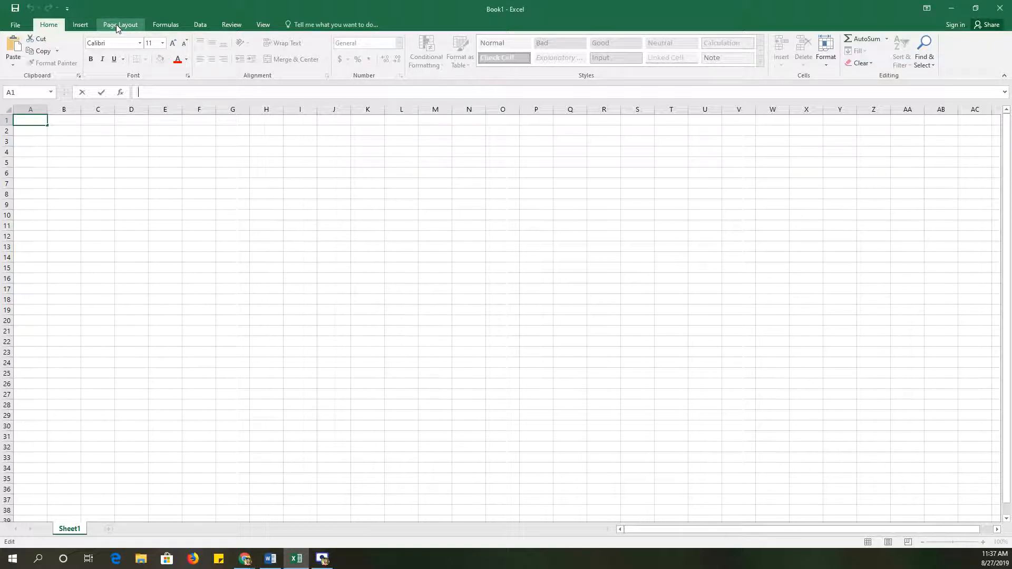
From the Page Layout tab, view Page Setup (portrait, Letter, 100%) and close it
{"action": "left_click", "coordinate": [120, 25]}
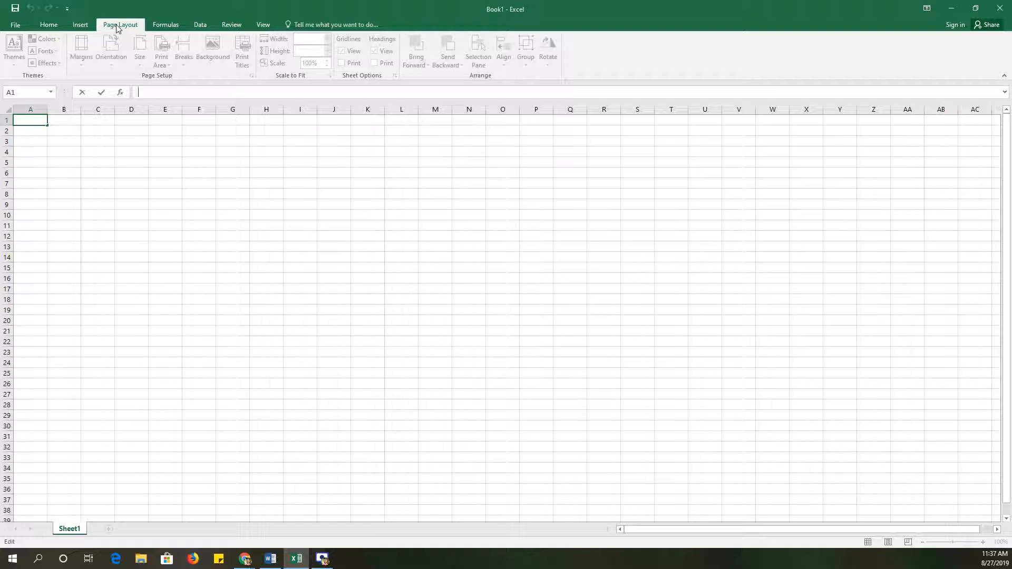
{"action": "mouse_move", "coordinate": [128, 81]}
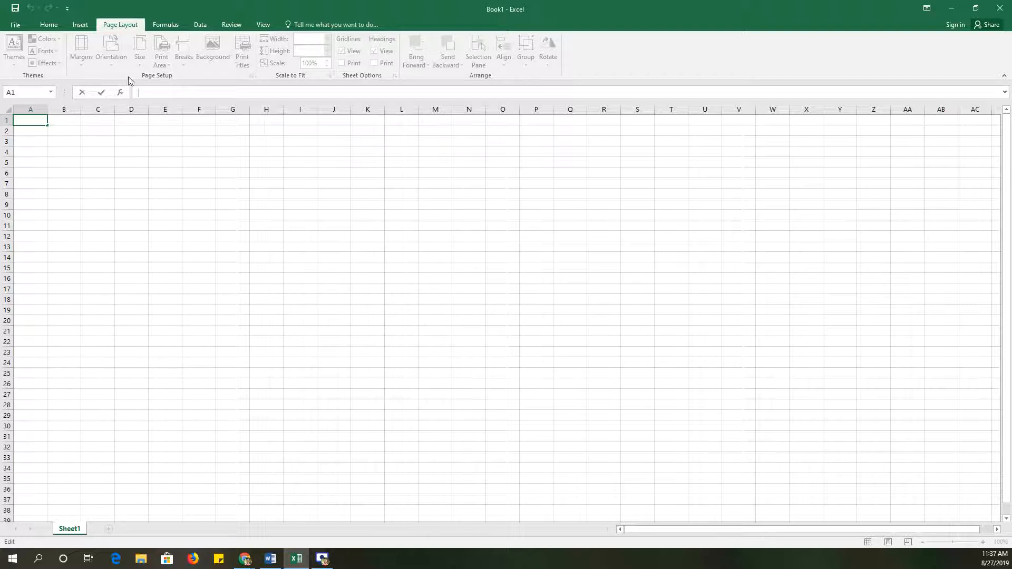
{"action": "mouse_move", "coordinate": [40, 85]}
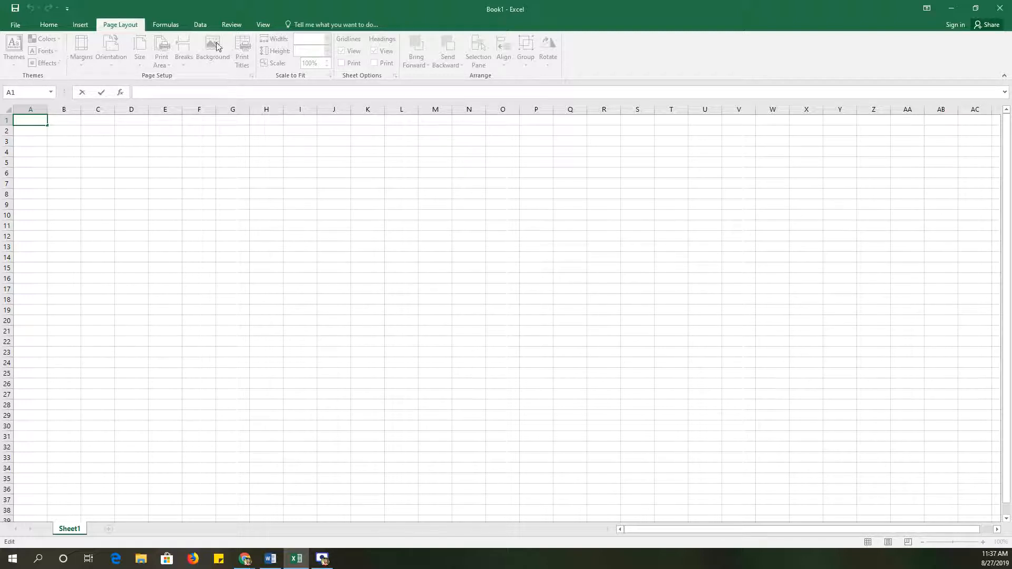
{"action": "mouse_move", "coordinate": [153, 87]}
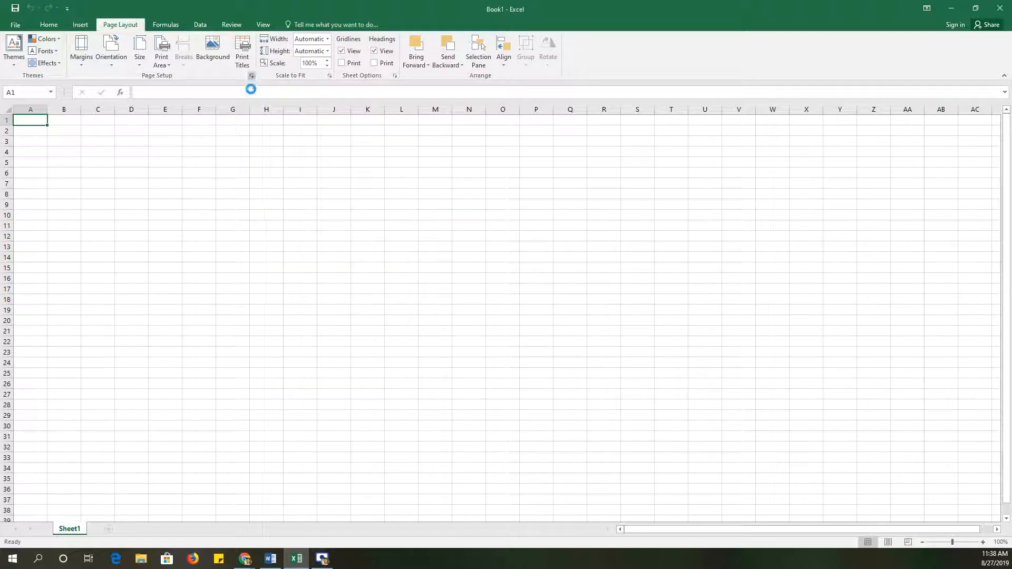
{"action": "left_click", "coordinate": [250, 75]}
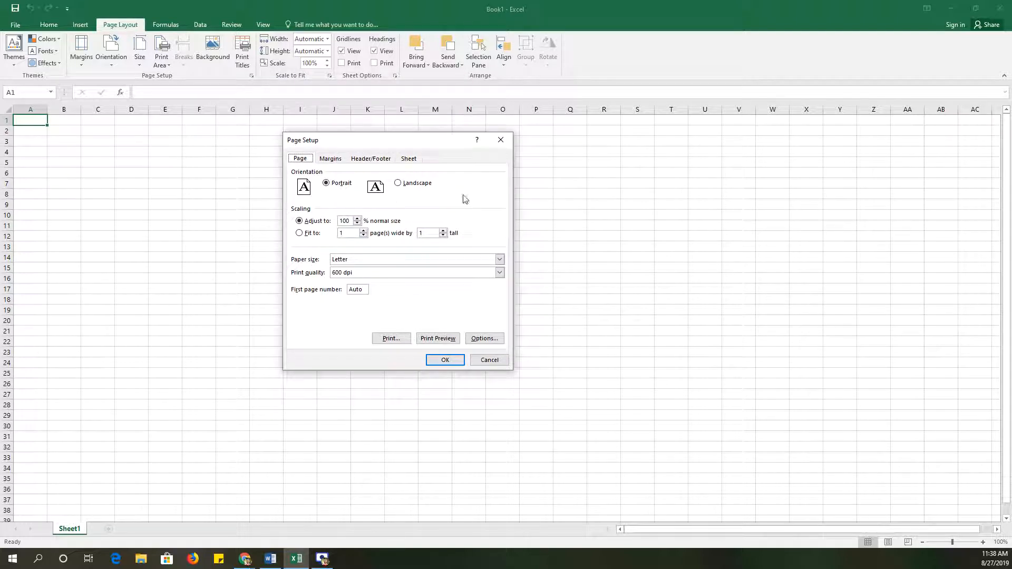
{"action": "left_click", "coordinate": [445, 360]}
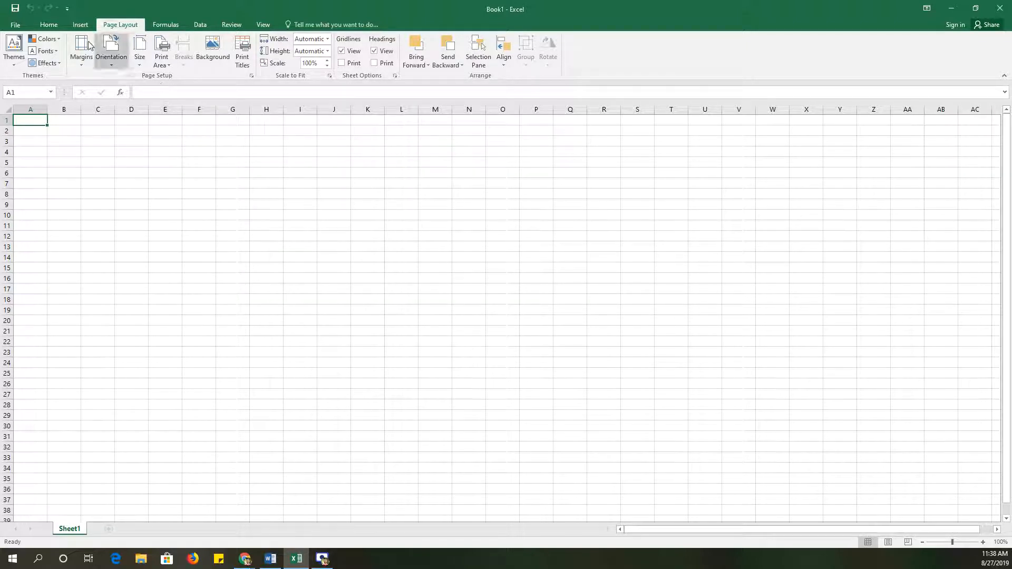
From the Home tab, view the Format Cells alignment settings, then close the dialog
{"action": "left_click", "coordinate": [49, 25]}
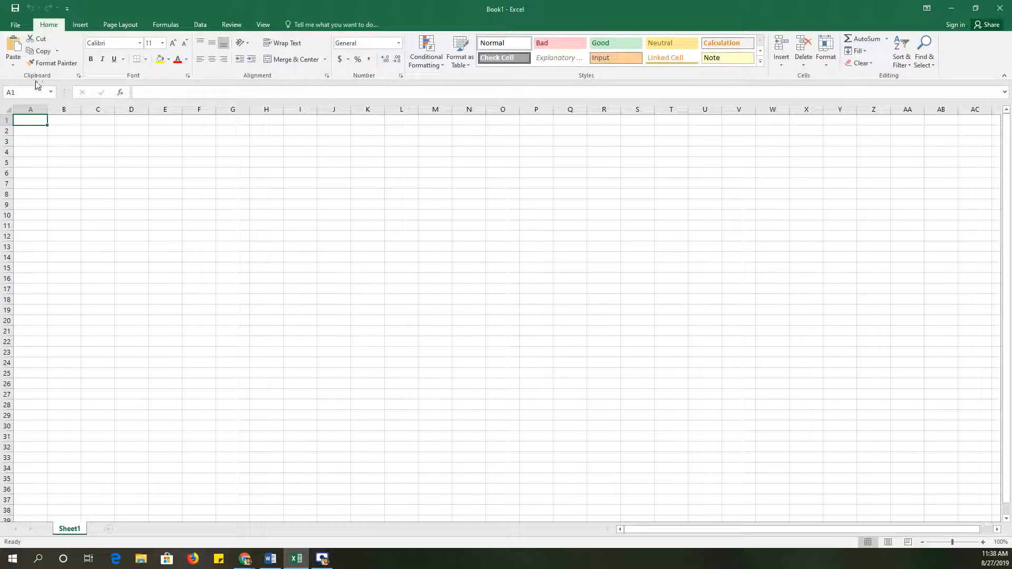
{"action": "mouse_move", "coordinate": [253, 83]}
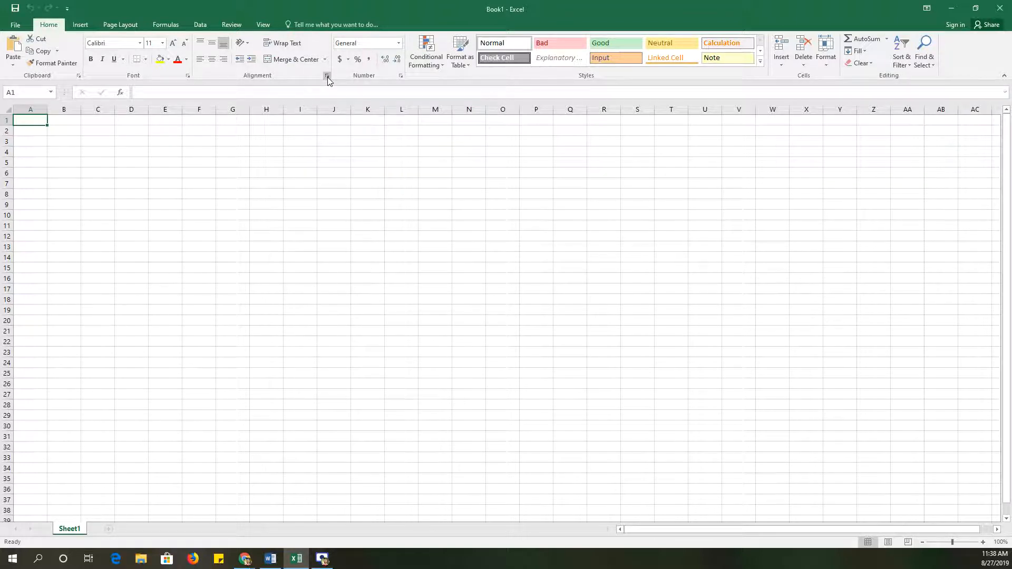
{"action": "left_click", "coordinate": [327, 75]}
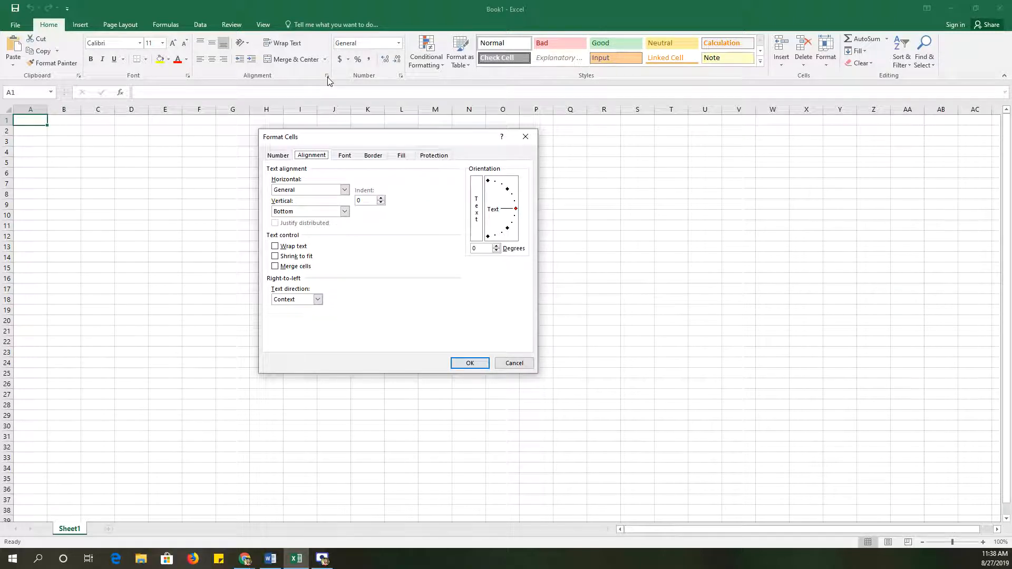
{"action": "mouse_move", "coordinate": [515, 134]}
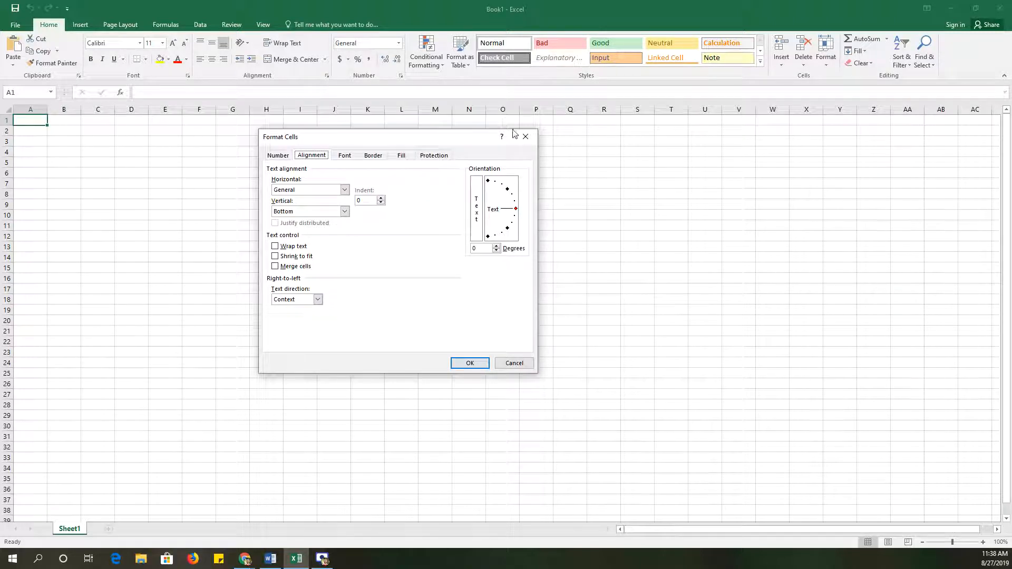
{"action": "left_click", "coordinate": [513, 363]}
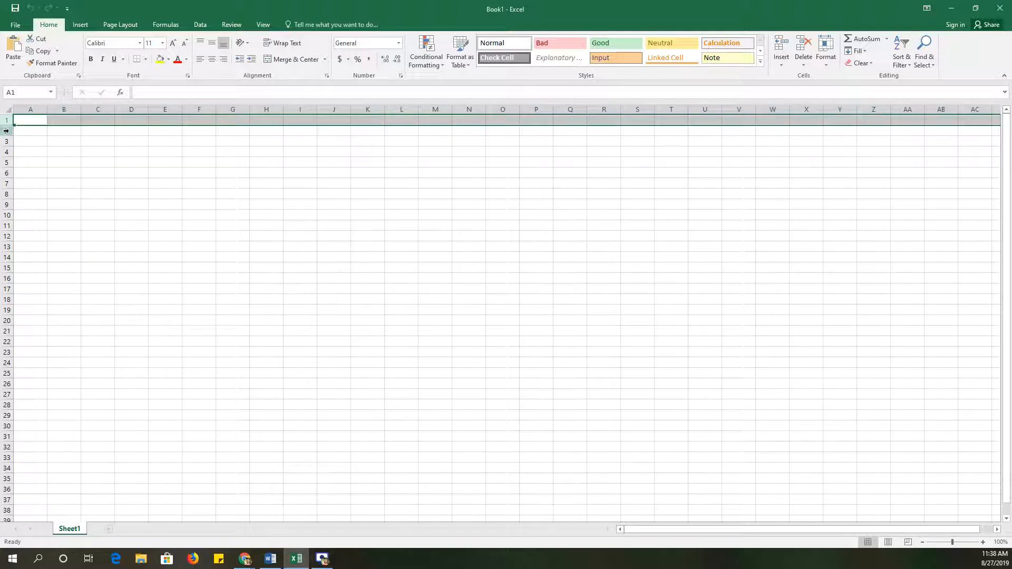
{"action": "left_click", "coordinate": [30, 141]}
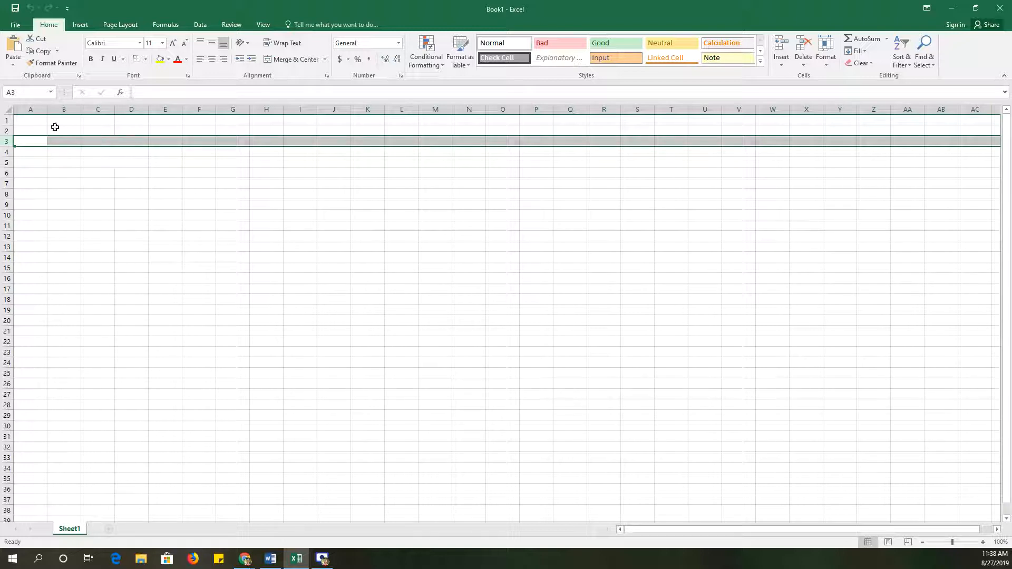
{"action": "left_click", "coordinate": [63, 108]}
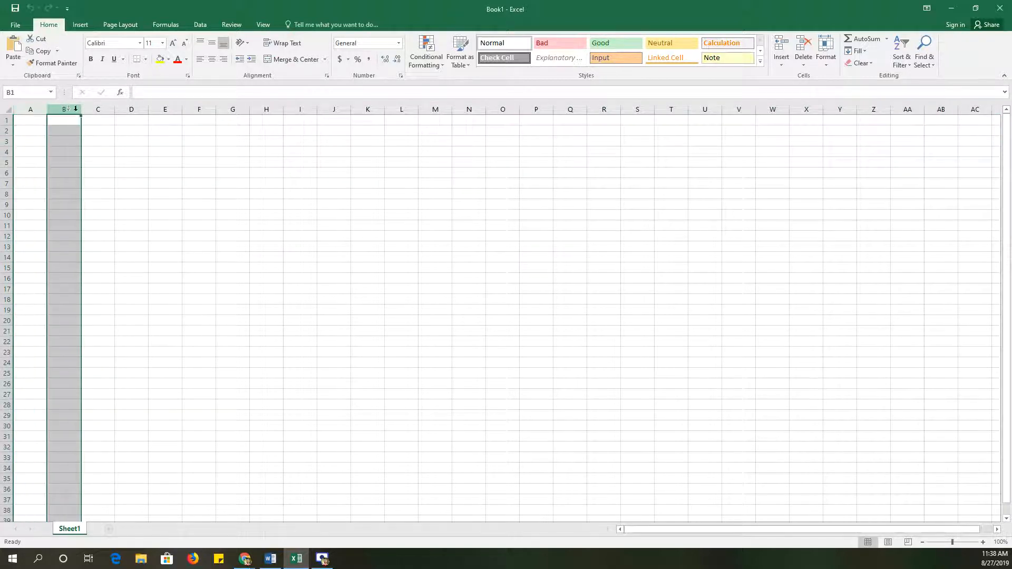
{"action": "left_click", "coordinate": [132, 108]}
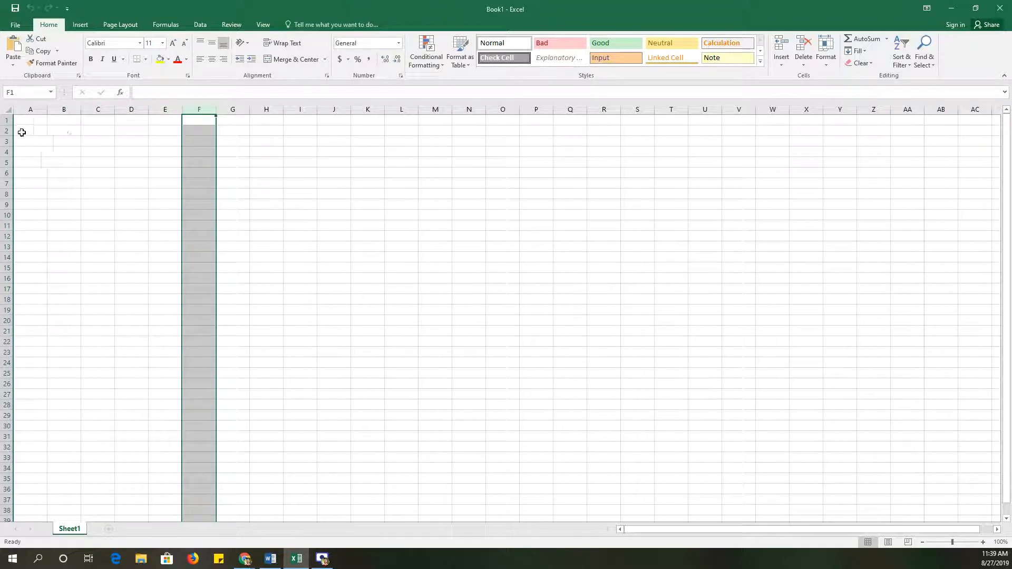
{"action": "left_click", "coordinate": [7, 130]}
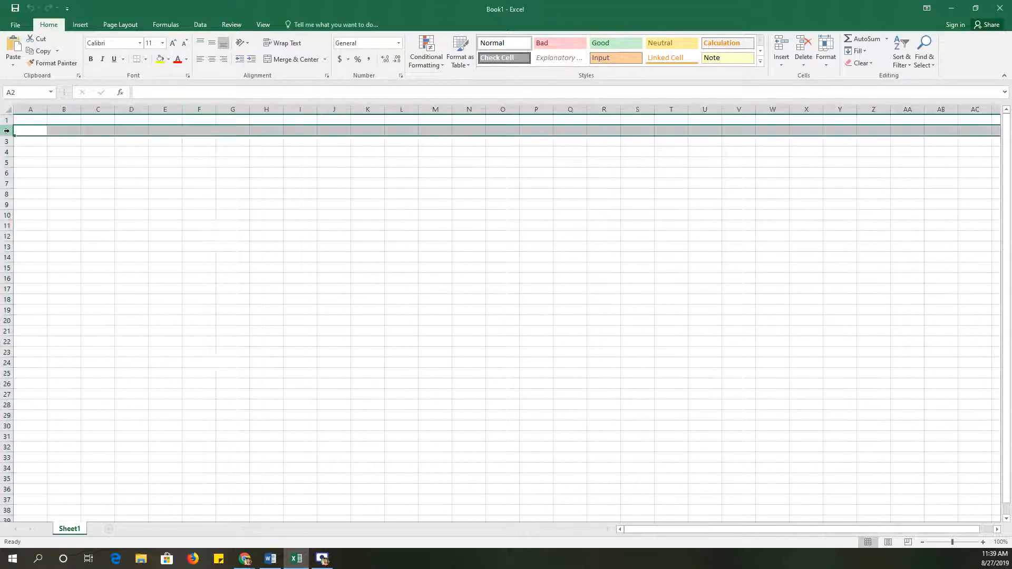
{"action": "left_click", "coordinate": [30, 109]}
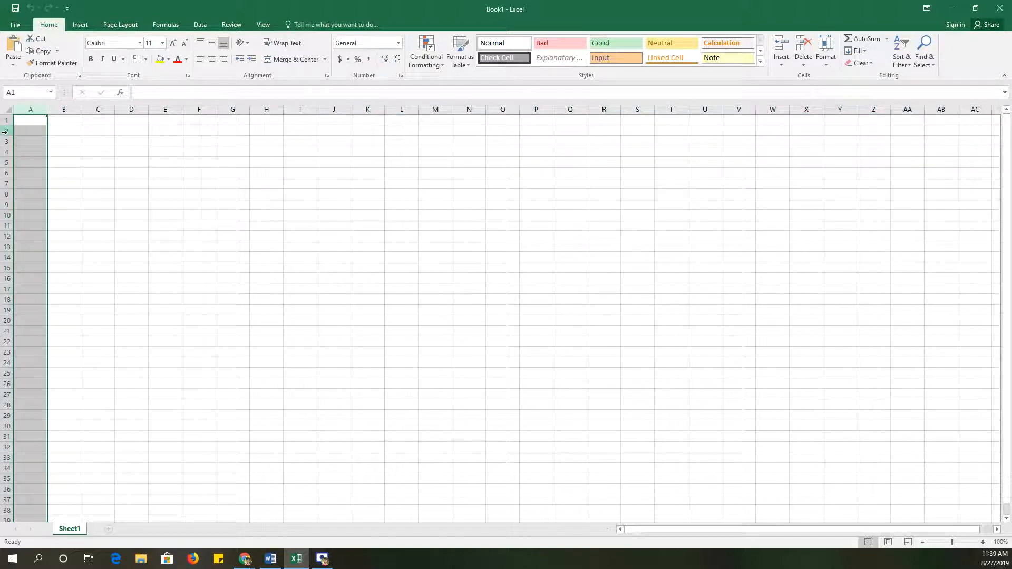
{"action": "left_click", "coordinate": [64, 110]}
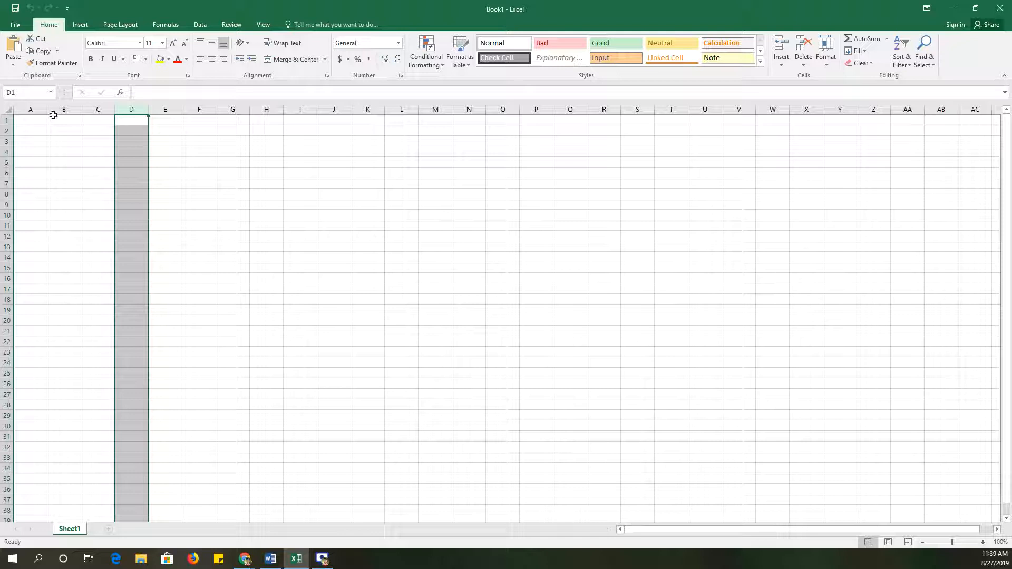
{"action": "mouse_move", "coordinate": [63, 164]}
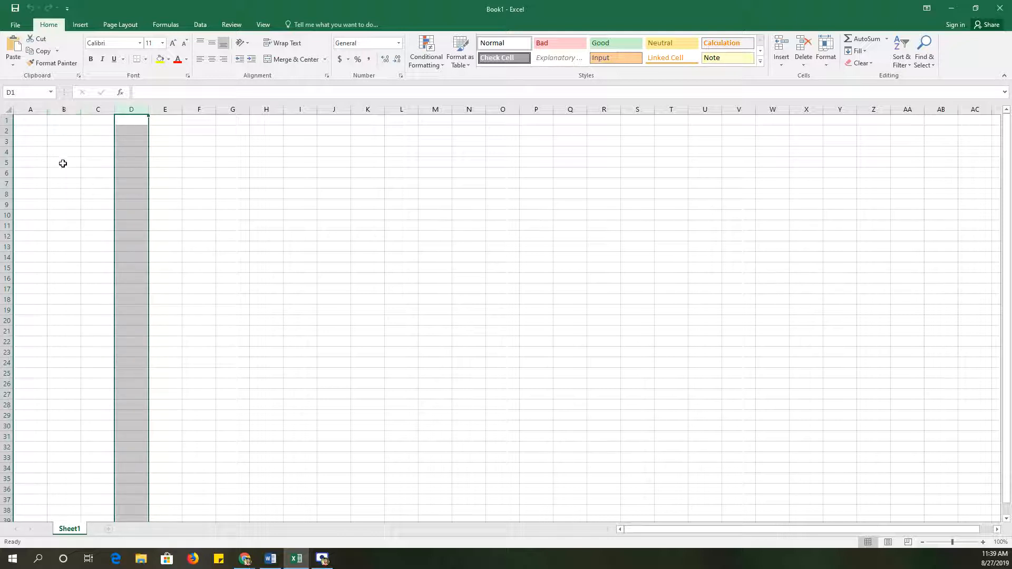
{"action": "left_click", "coordinate": [63, 215]}
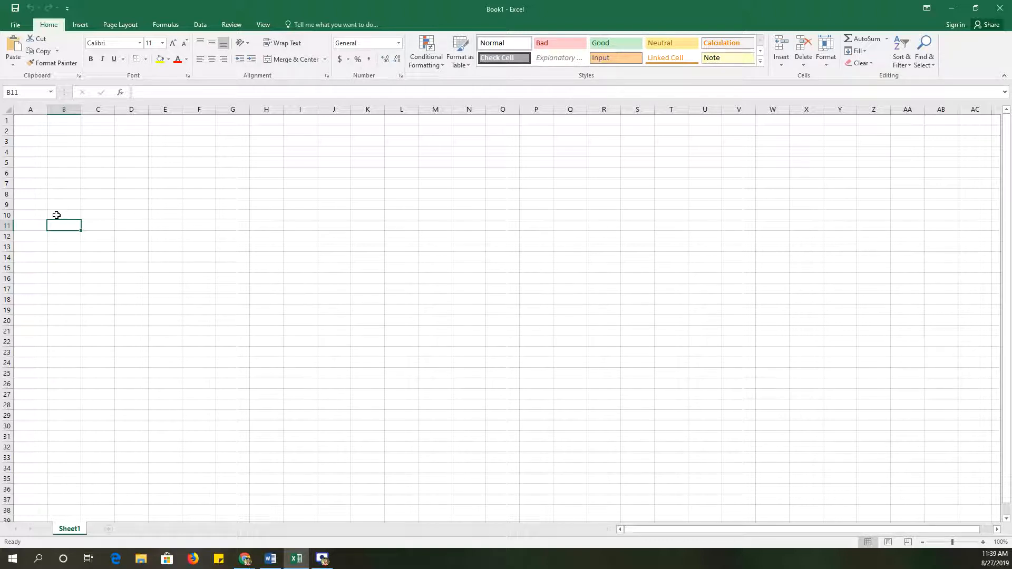
{"action": "mouse_move", "coordinate": [63, 142]}
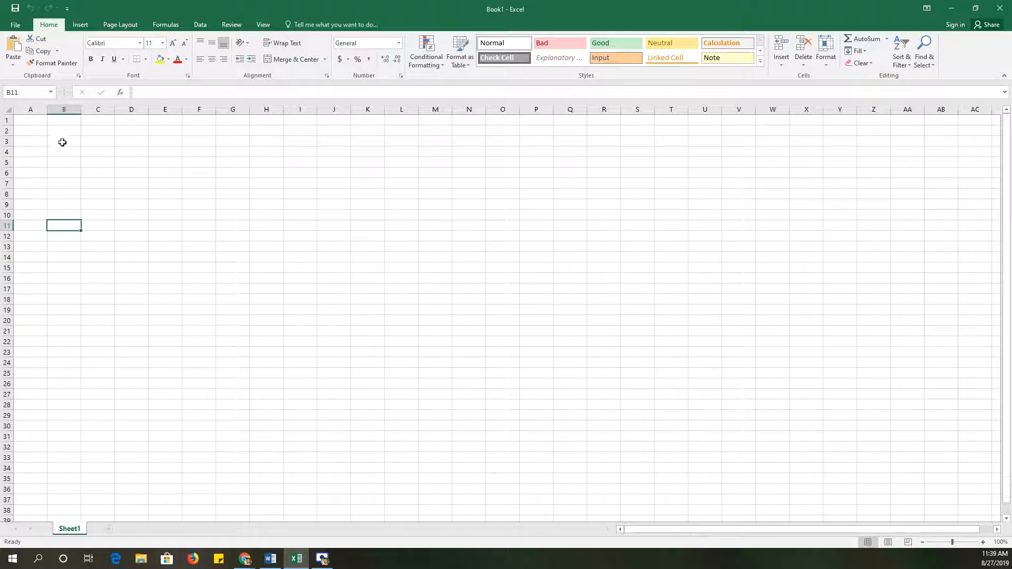
Enter the text 'B2:D10' into cell B2
{"action": "left_click", "coordinate": [63, 131]}
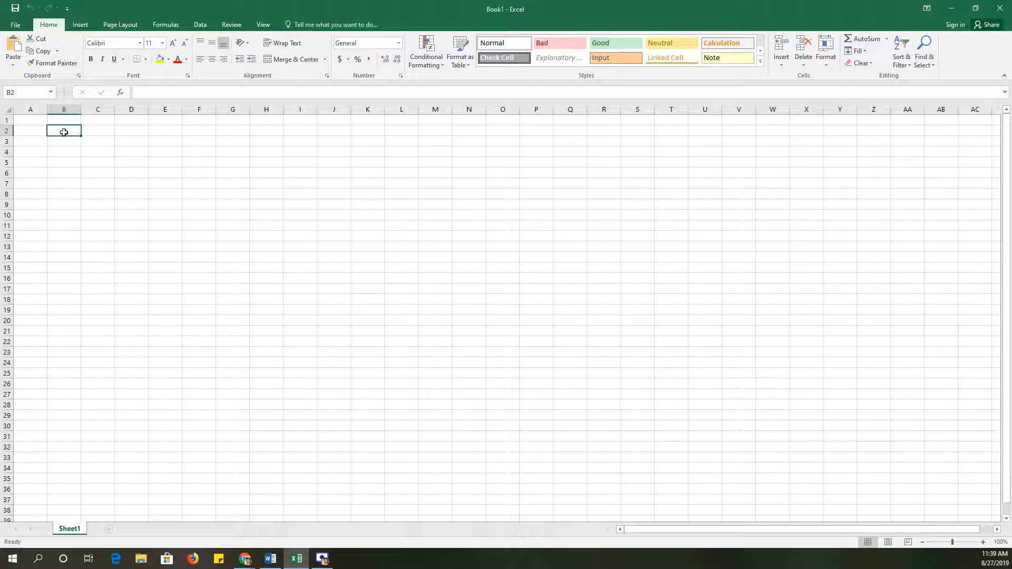
{"action": "type", "text": "B:"}
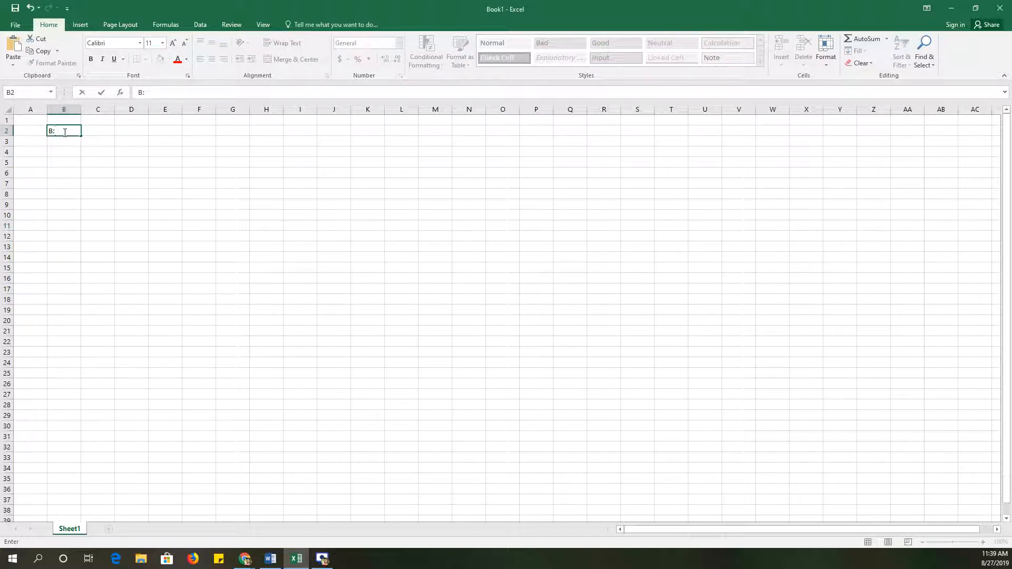
{"action": "type", "text": "2"}
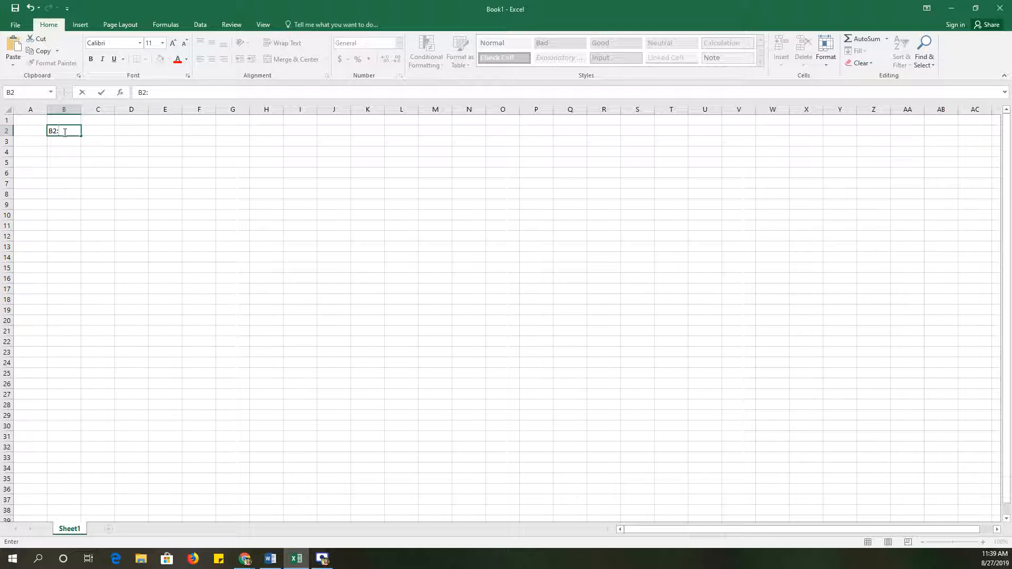
{"action": "type", "text": "D10"}
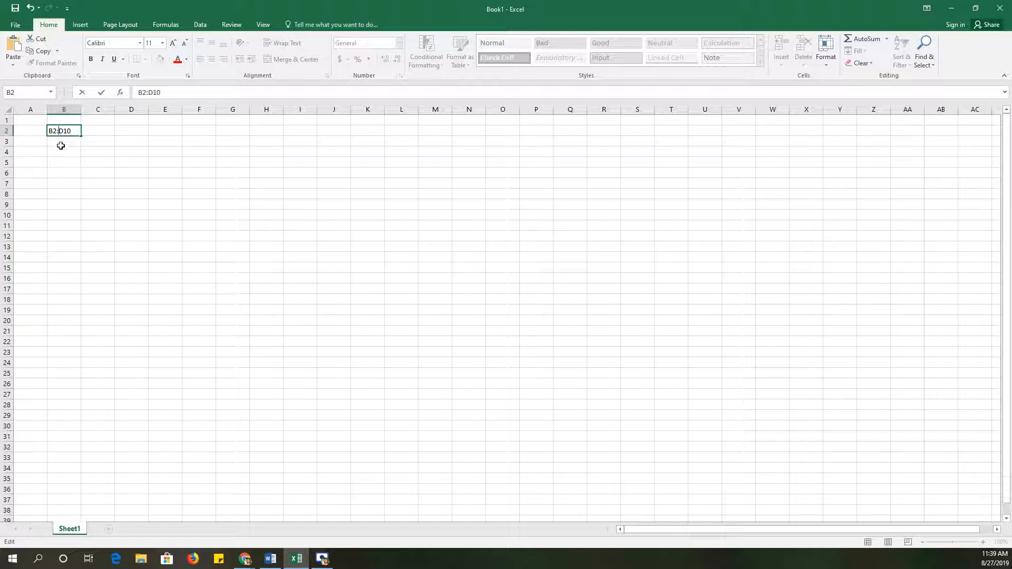
{"action": "key", "text": "enter"}
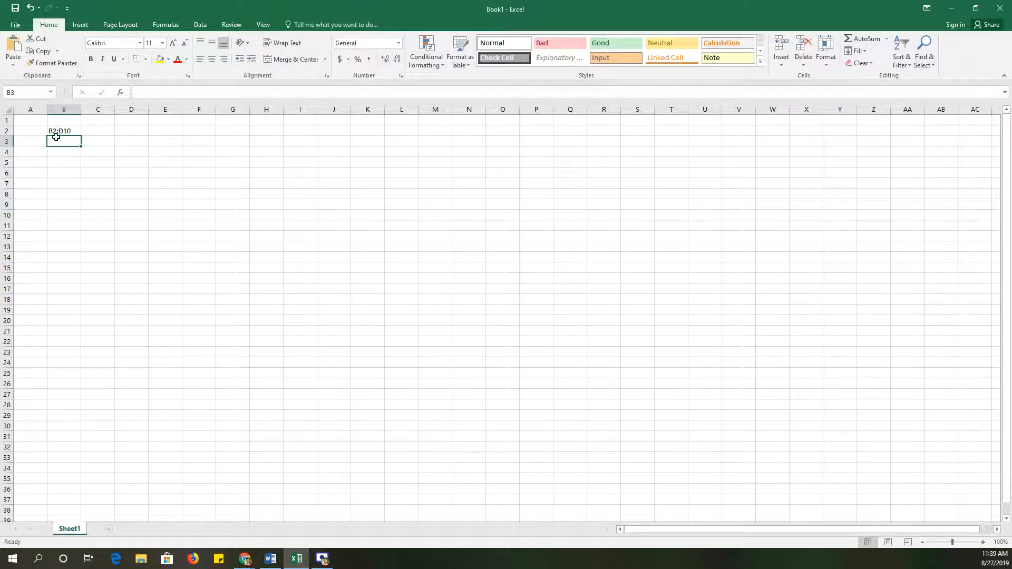
Drag from B2 to select cells B2:D2, then a larger range
{"action": "left_click", "coordinate": [63, 130]}
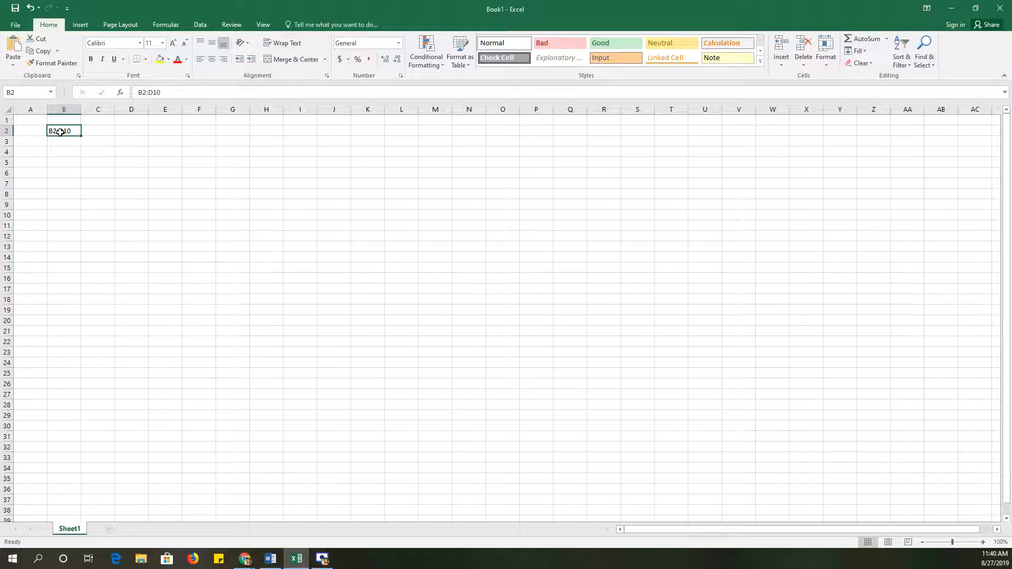
{"action": "left_click_drag", "start_coordinate": [63, 130], "coordinate": [131, 130]}
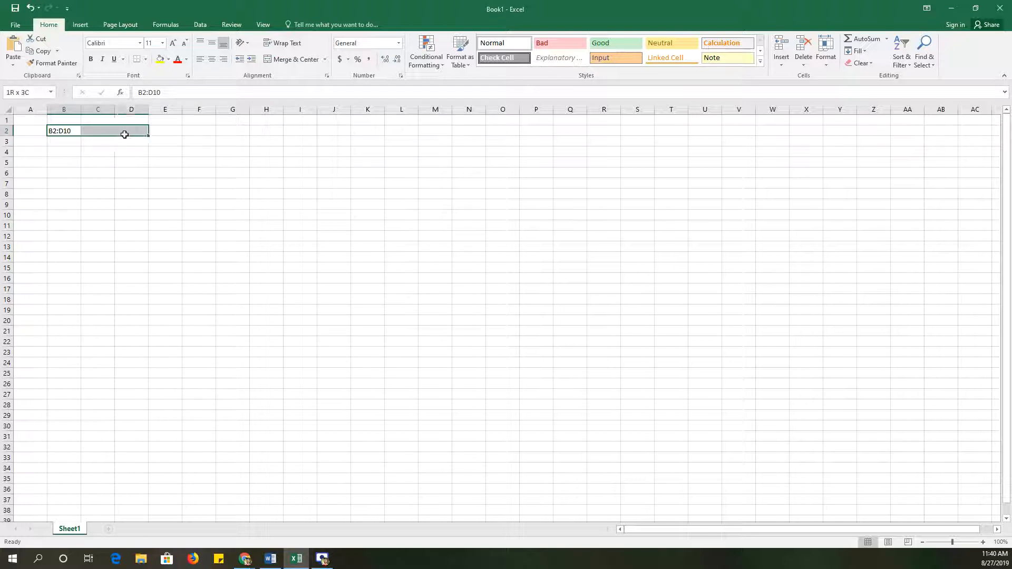
{"action": "left_click_drag", "start_coordinate": [124, 133], "coordinate": [128, 212]}
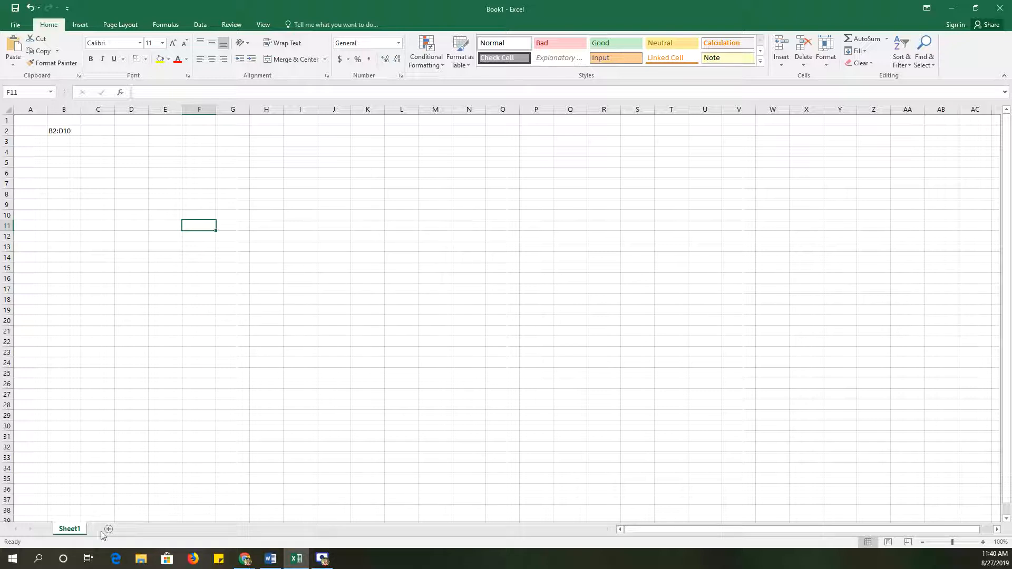
Add new sheets, color Sheet2's tab blue and Sheet3's orange, then return to Sheet1
{"action": "left_click", "coordinate": [108, 529]}
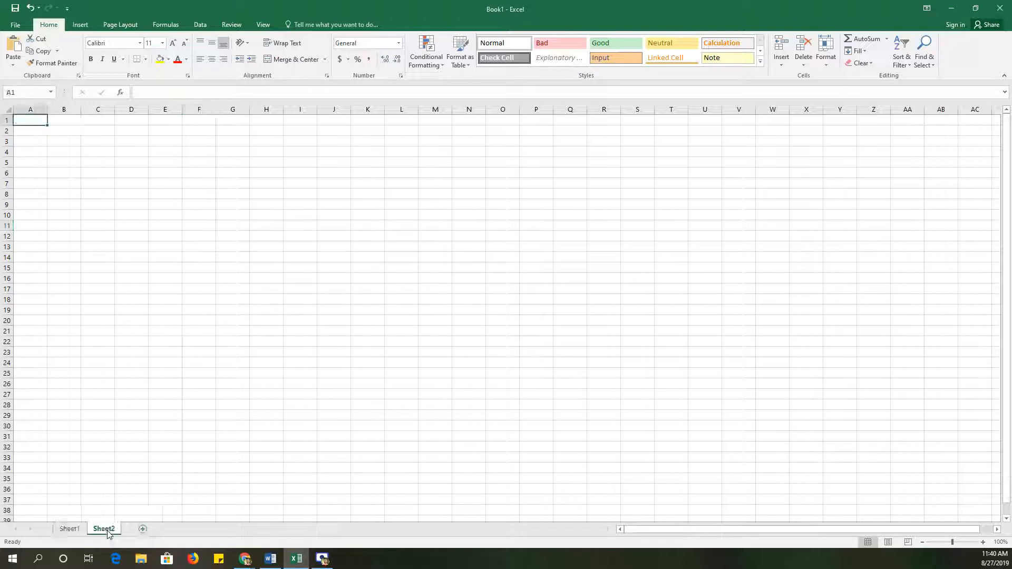
{"action": "mouse_move", "coordinate": [143, 533]}
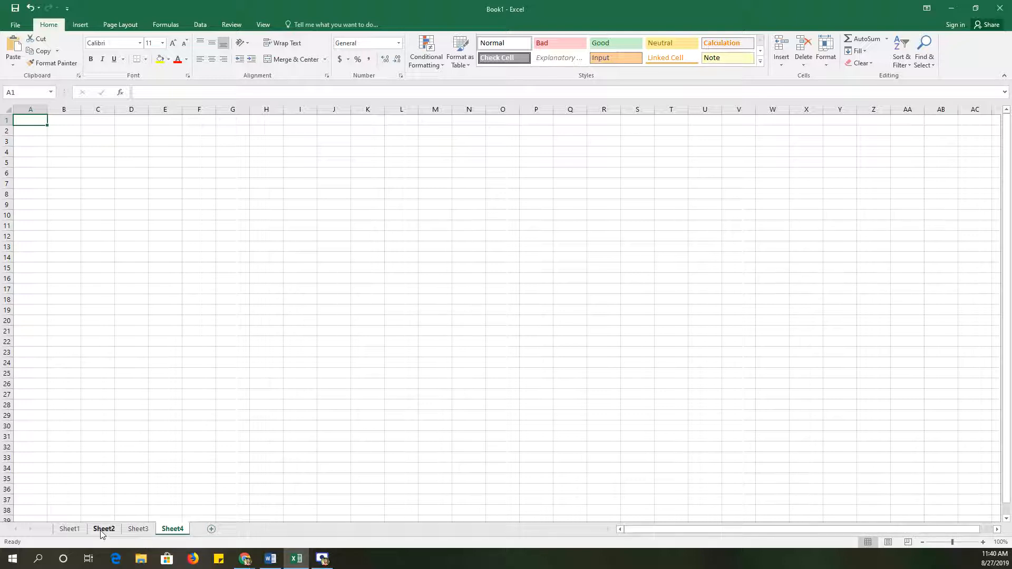
{"action": "right_click", "coordinate": [103, 529]}
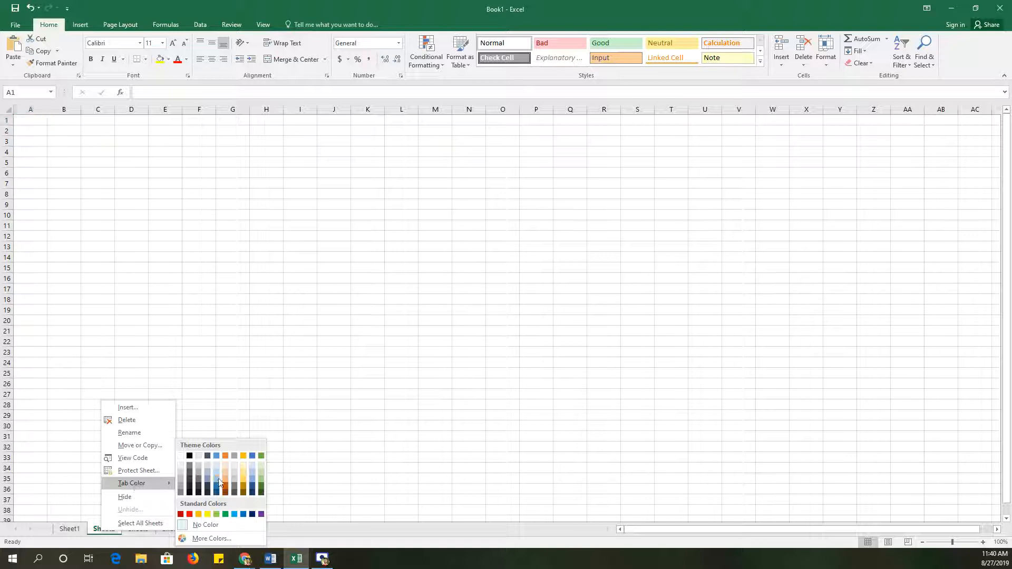
{"action": "left_click", "coordinate": [138, 529]}
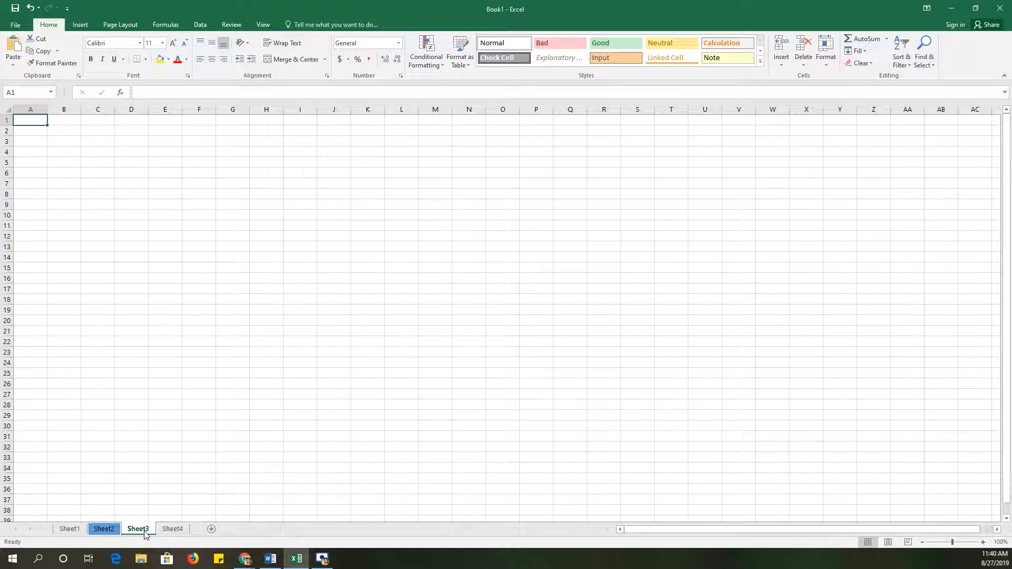
{"action": "right_click", "coordinate": [138, 529]}
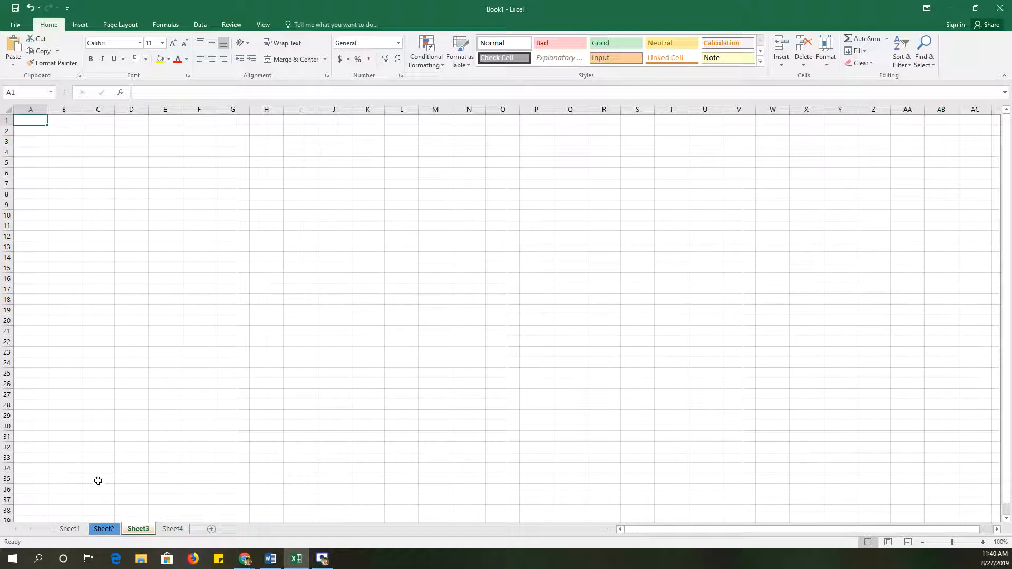
{"action": "left_click", "coordinate": [98, 478]}
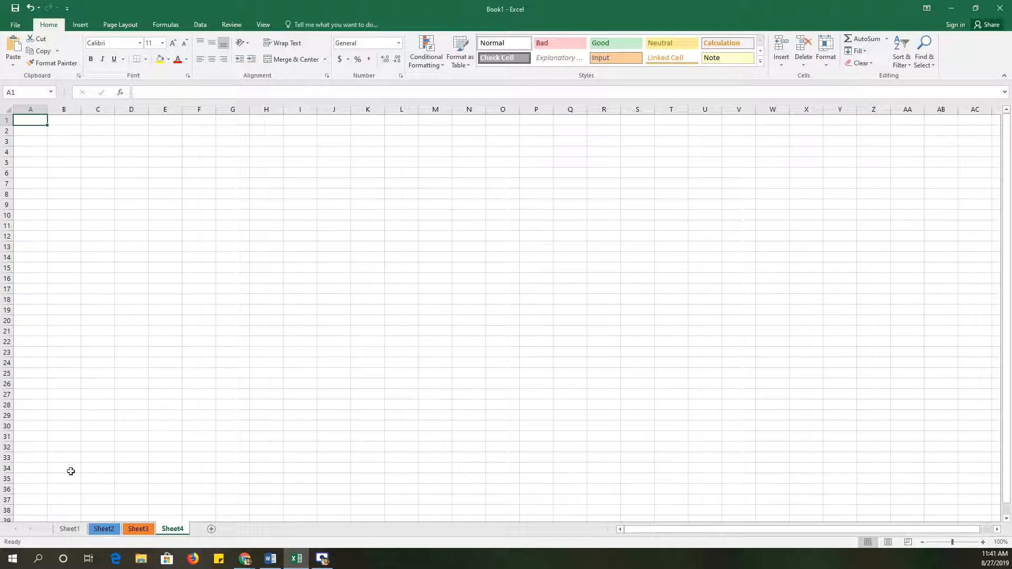
{"action": "left_click", "coordinate": [69, 529]}
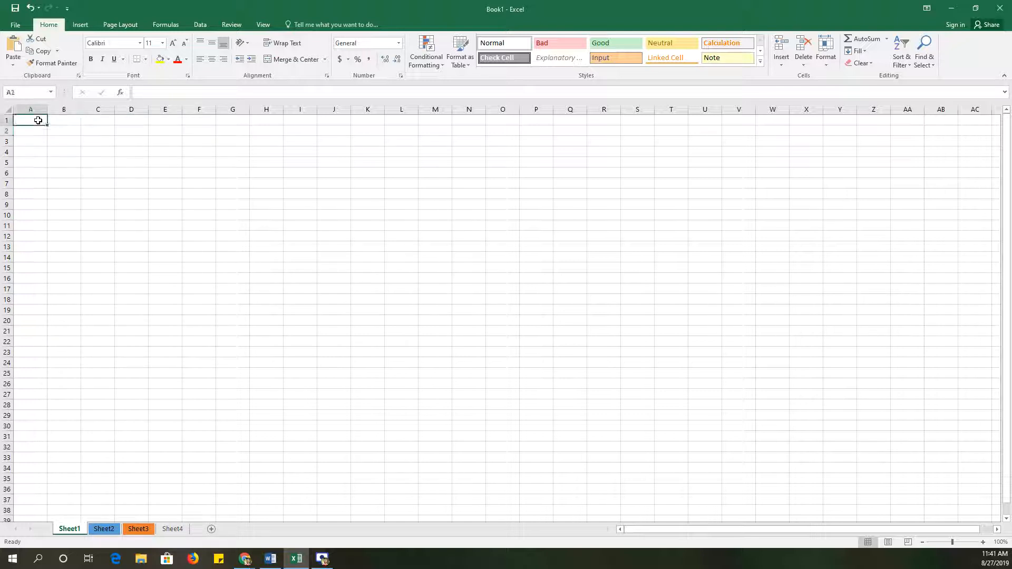
Type 'I love Mondays so much' in A1 and 'But Fridays are even better' in B1
{"action": "type", "text": "I lov"}
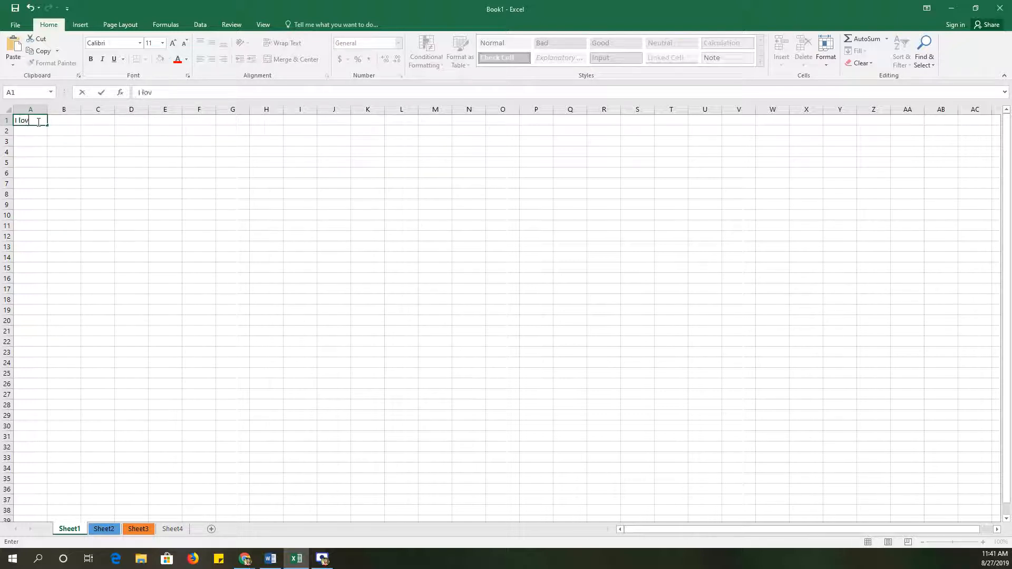
{"action": "type", "text": "e Monda"}
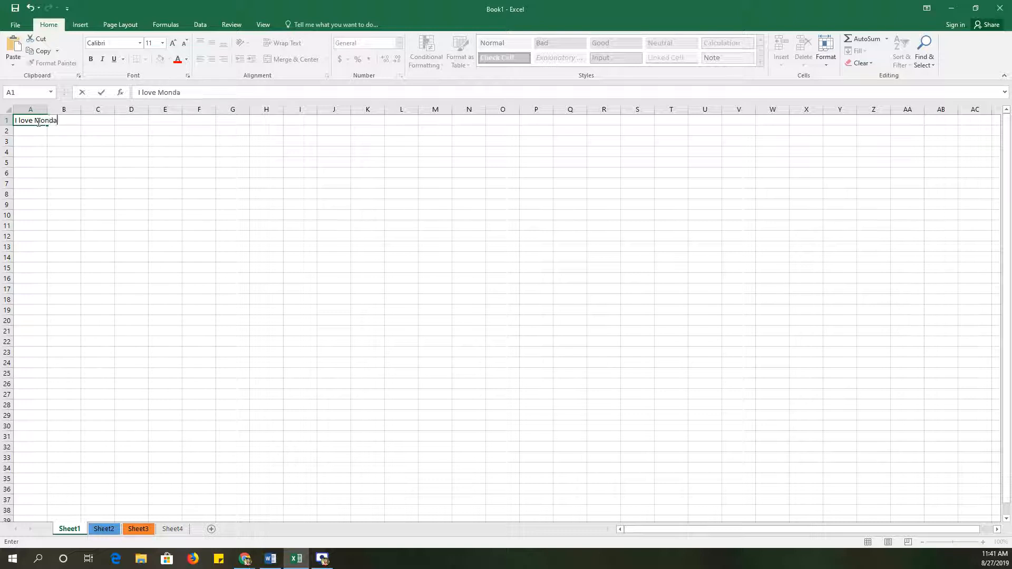
{"action": "type", "text": "ys so much"}
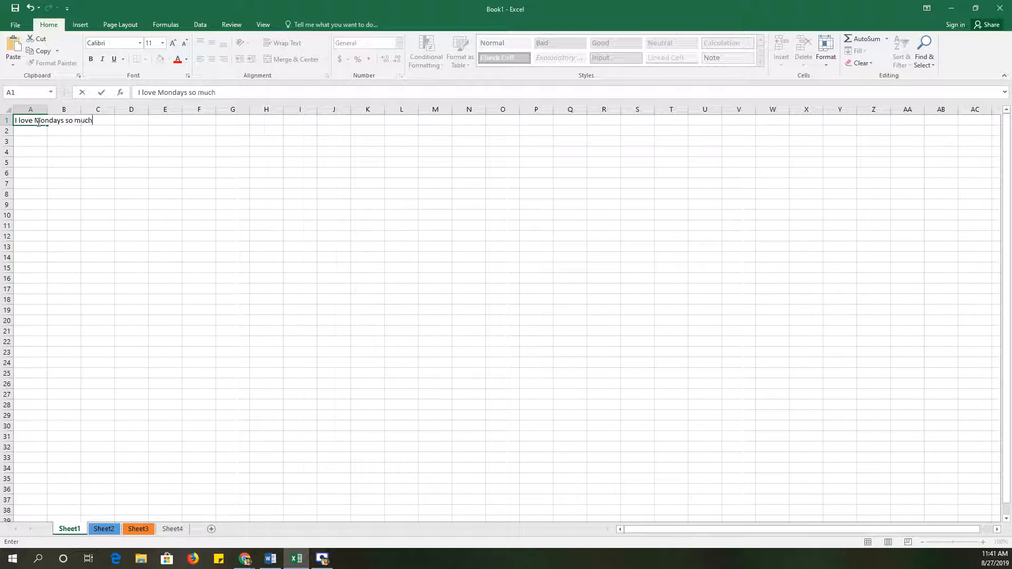
{"action": "left_click", "coordinate": [64, 120]}
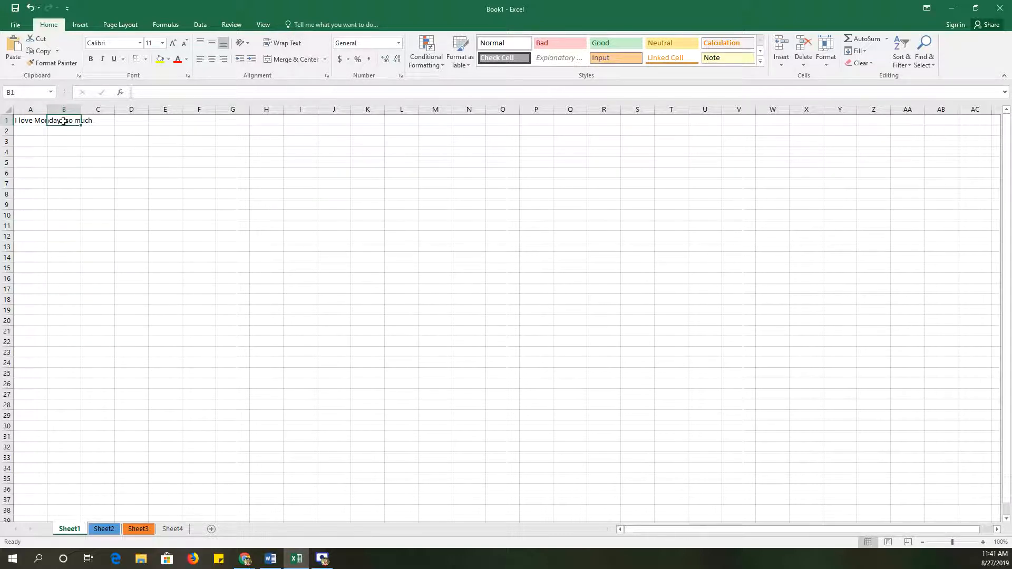
{"action": "type", "text": "But F"}
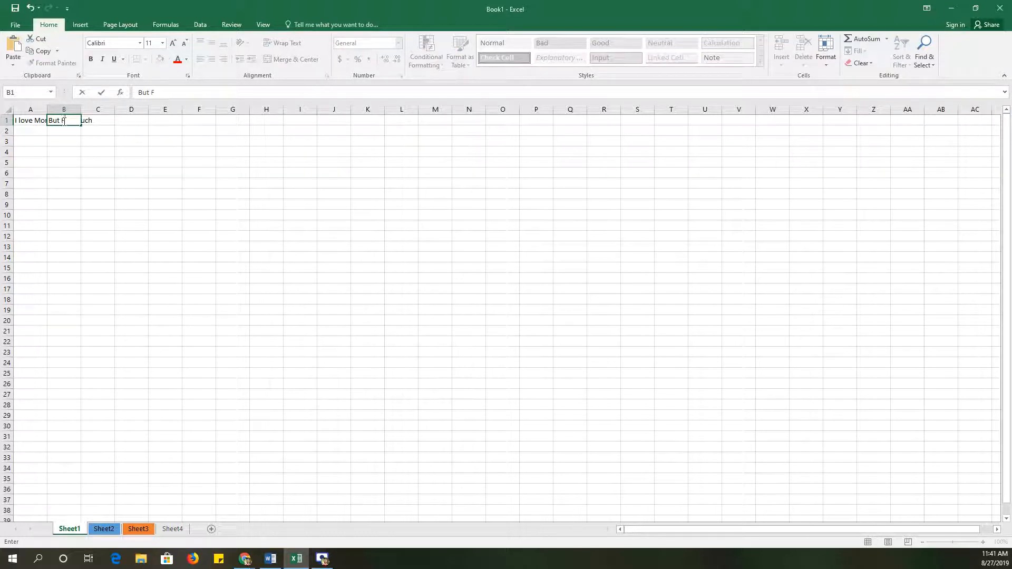
{"action": "type", "text": "ridays are even better"}
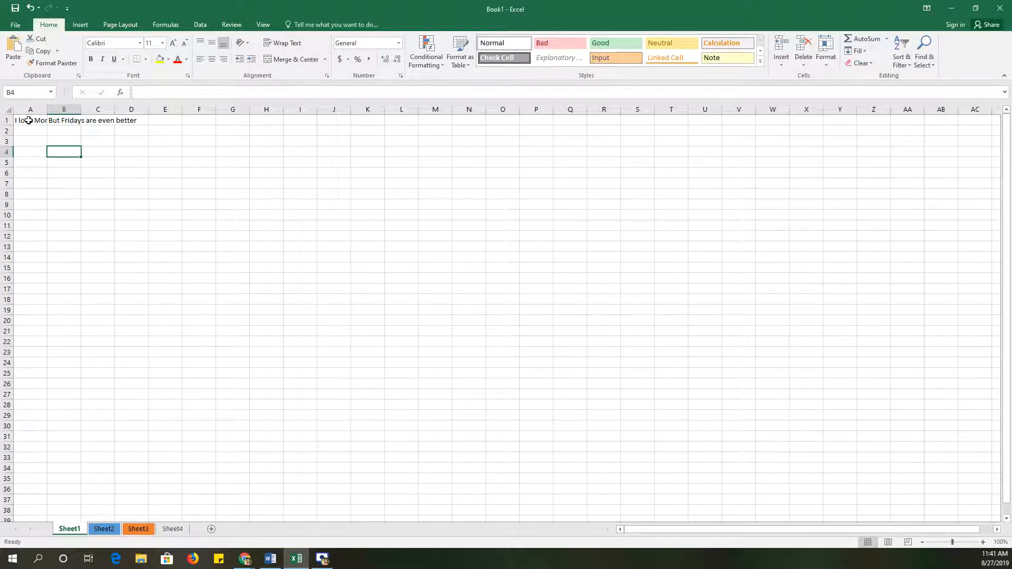
{"action": "left_click", "coordinate": [31, 120]}
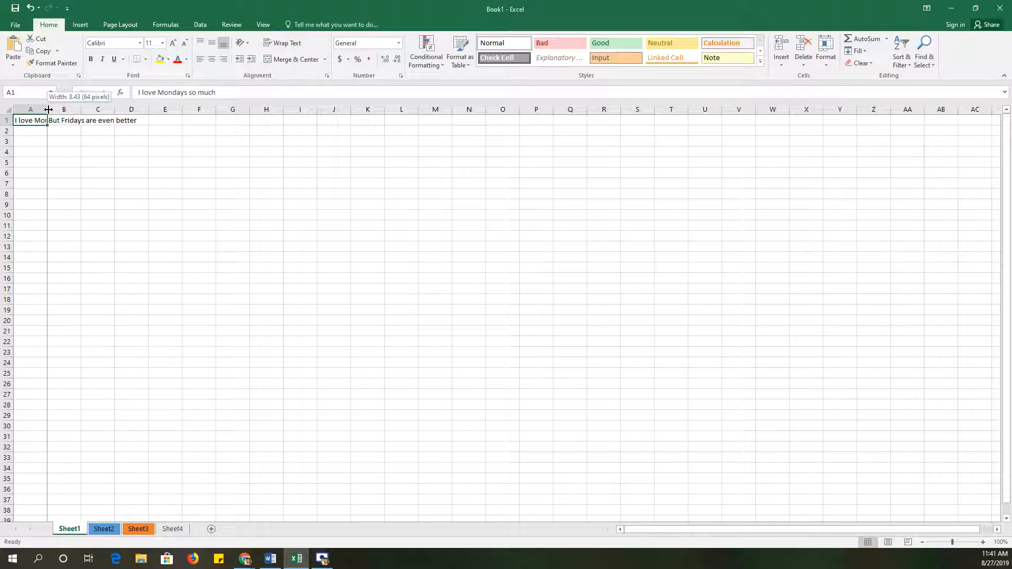
Drag column A's right header border so 'I love Mondays so much' shows in full
{"action": "left_click_drag", "start_coordinate": [47, 108], "coordinate": [138, 109]}
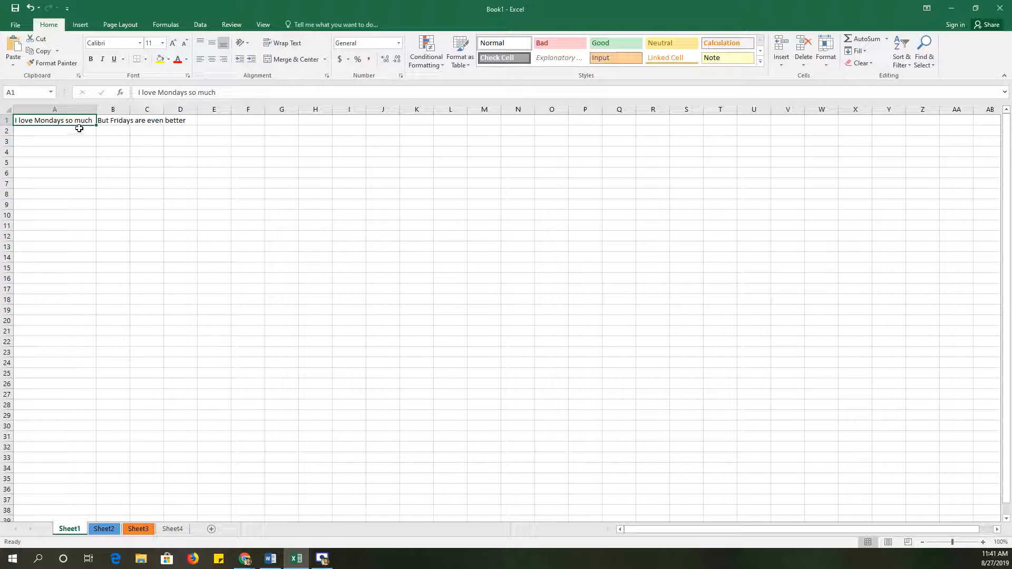
{"action": "mouse_move", "coordinate": [67, 133]}
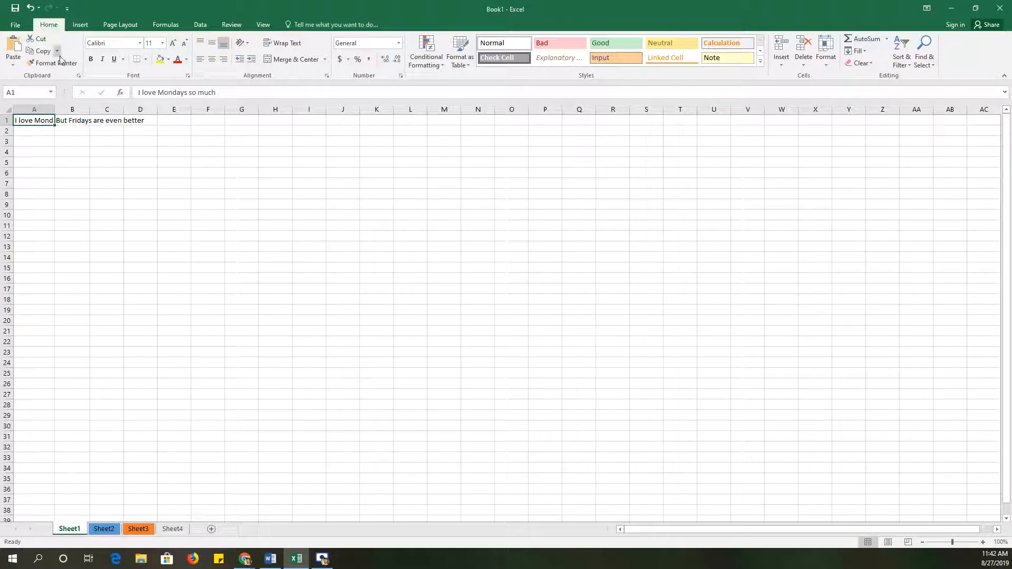
{"action": "mouse_move", "coordinate": [802, 84]}
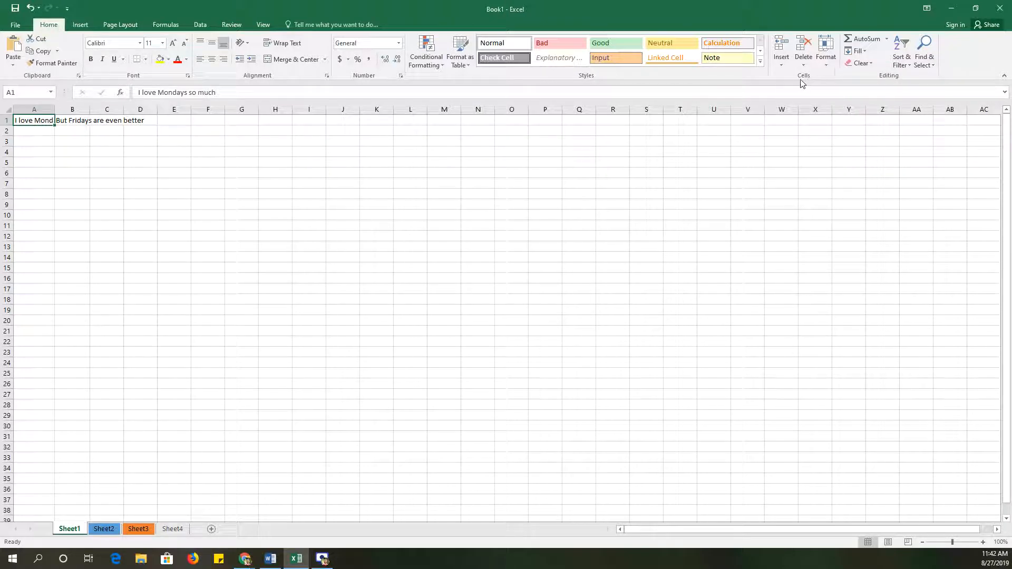
AutoFit column A's width to its text using Home > Format
{"action": "left_click", "coordinate": [825, 52]}
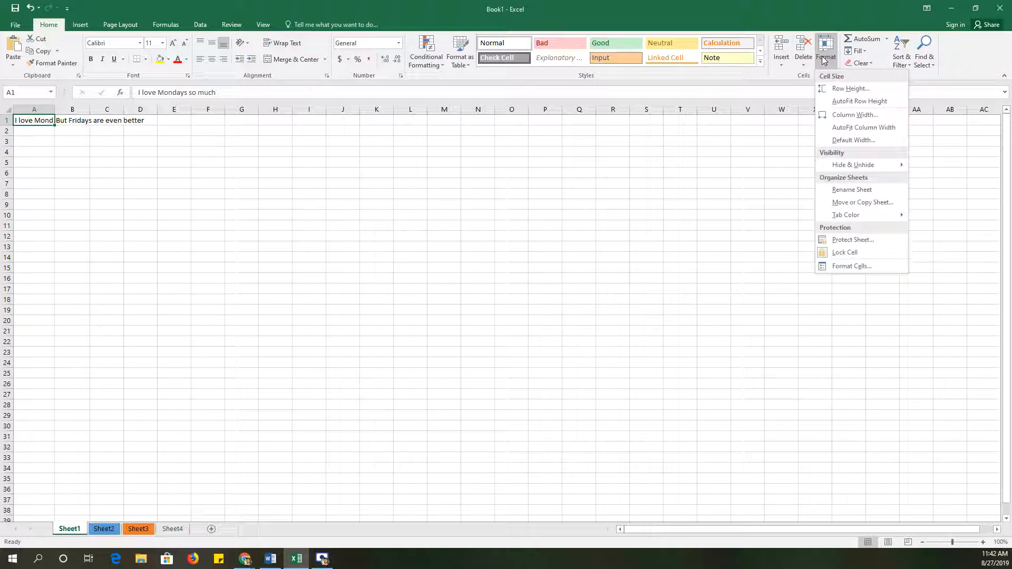
{"action": "mouse_move", "coordinate": [863, 127]}
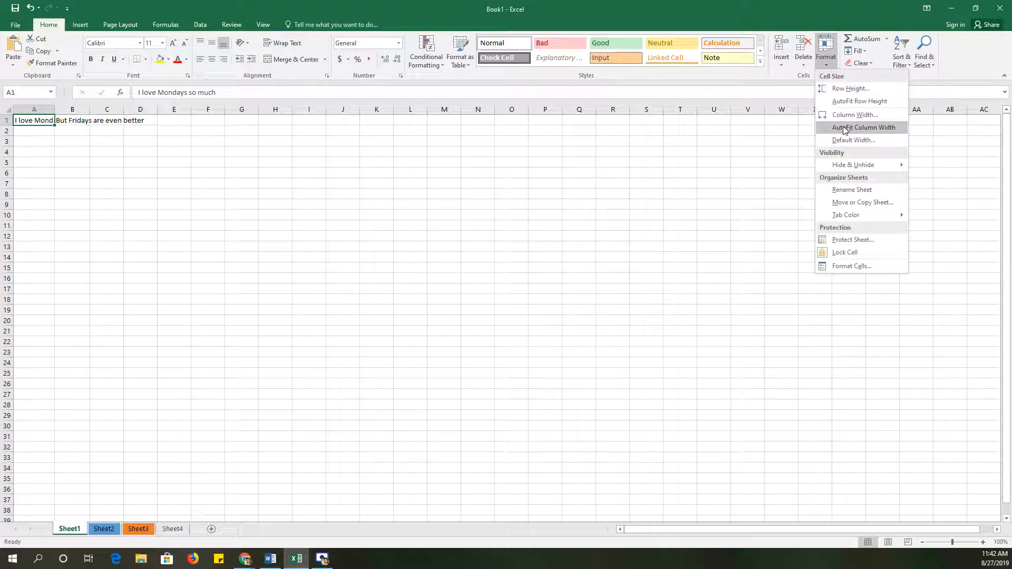
{"action": "left_click", "coordinate": [865, 127]}
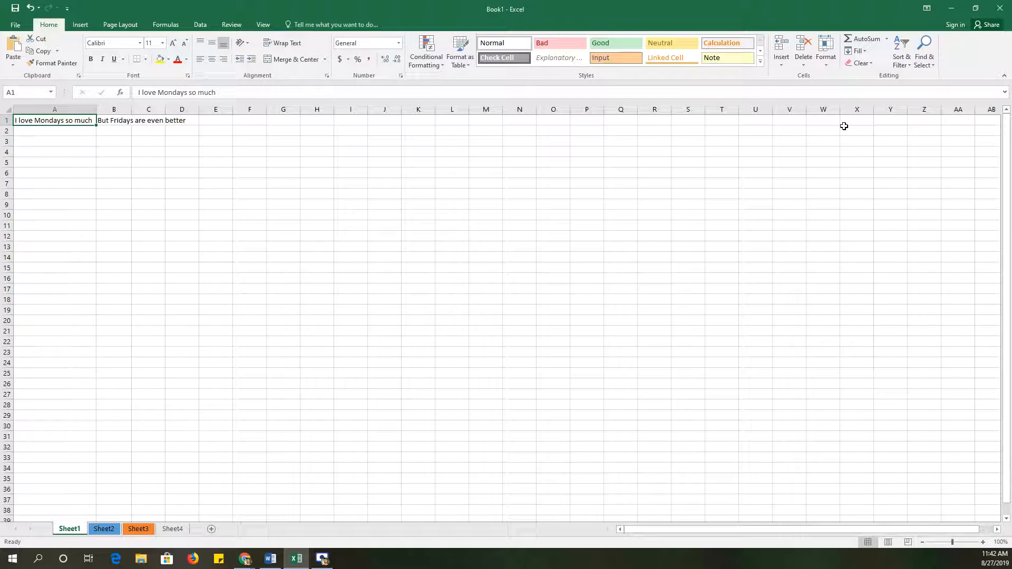
{"action": "mouse_move", "coordinate": [489, 166]}
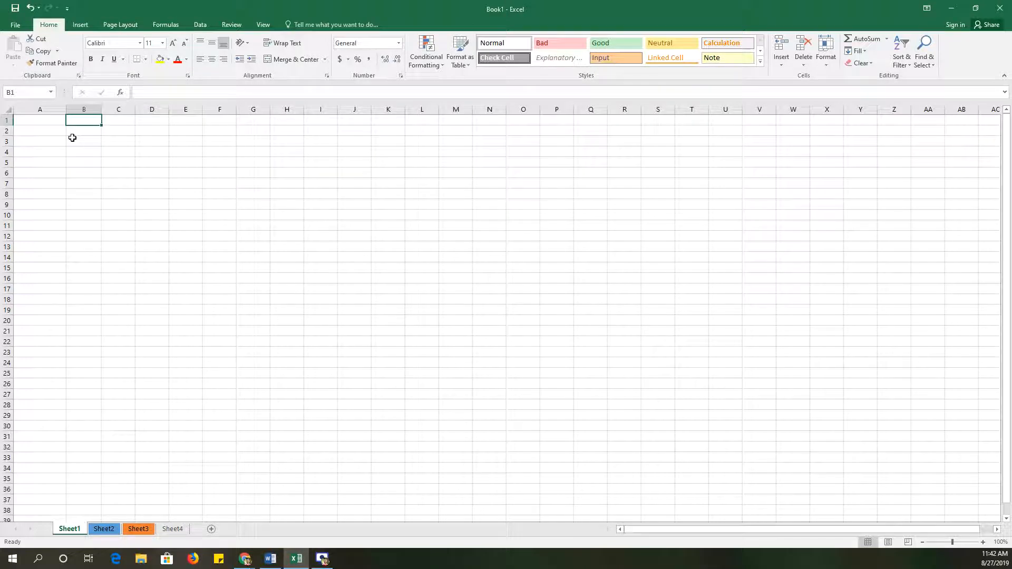
Fill A1:A5 with 5, 8, 7, 5, 10 and type = in A6
{"action": "left_click", "coordinate": [40, 120]}
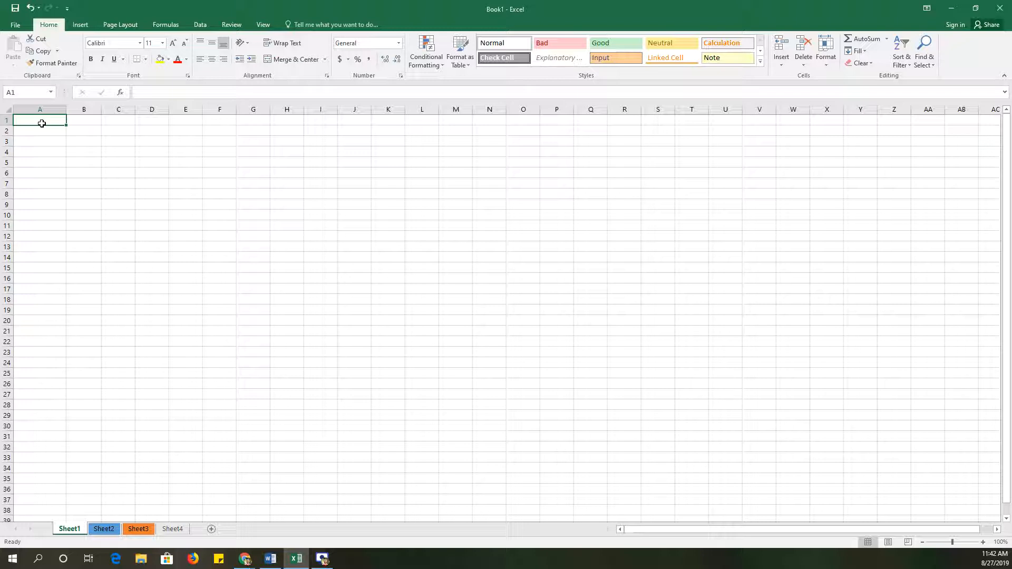
{"action": "type", "text": "="}
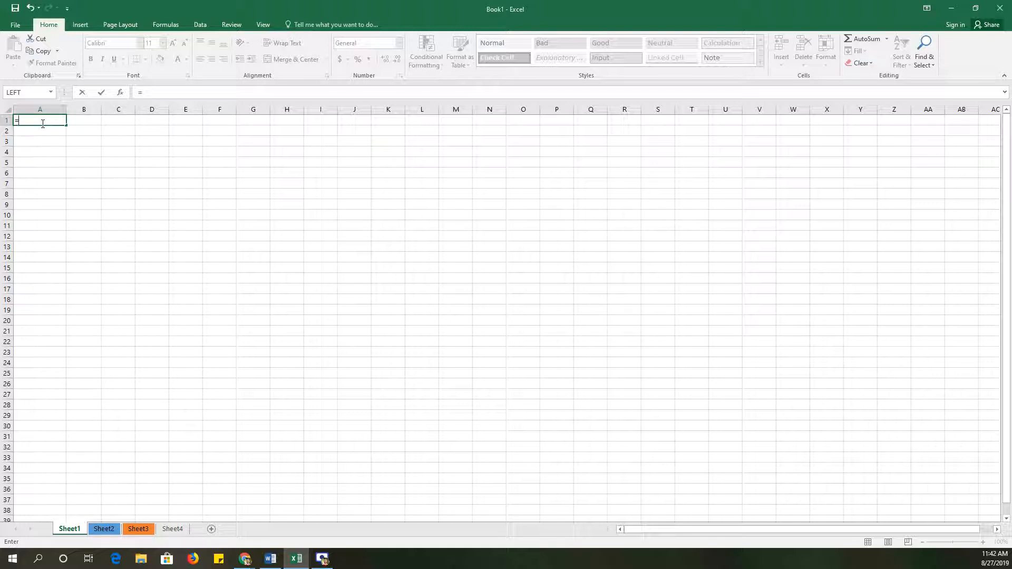
{"action": "key", "text": "Escape"}
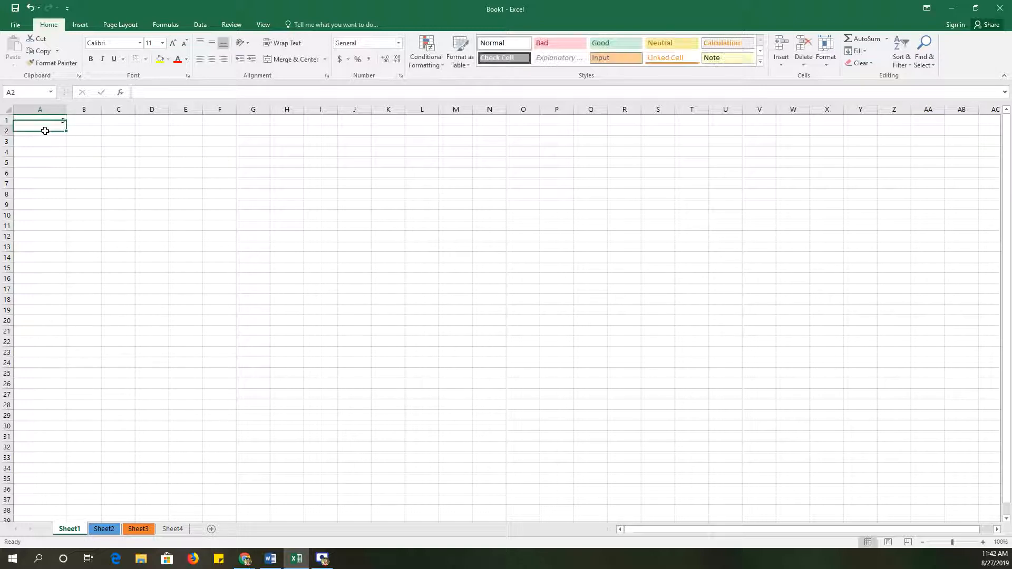
{"action": "type", "text": "7"}
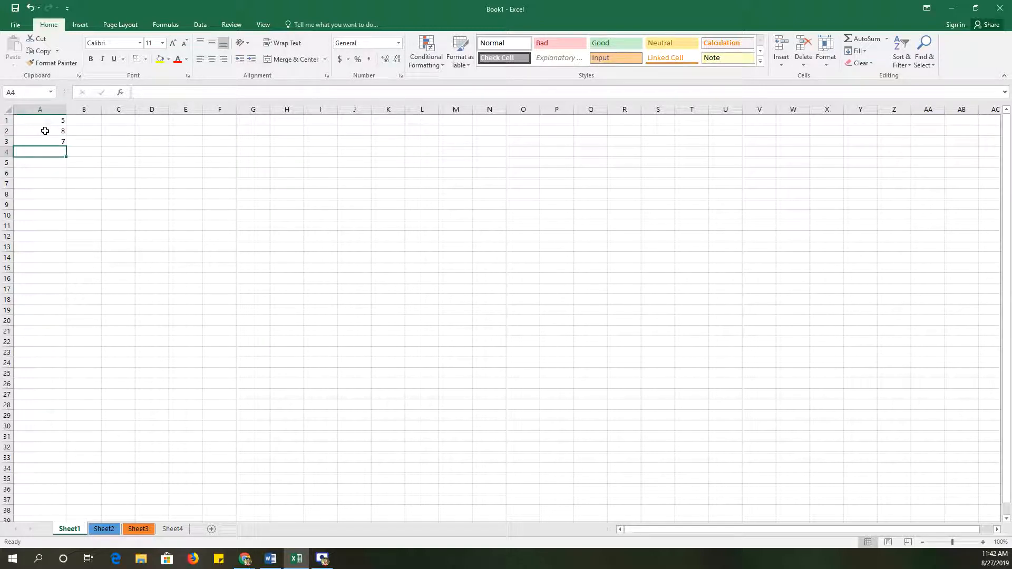
{"action": "type", "text": "10"}
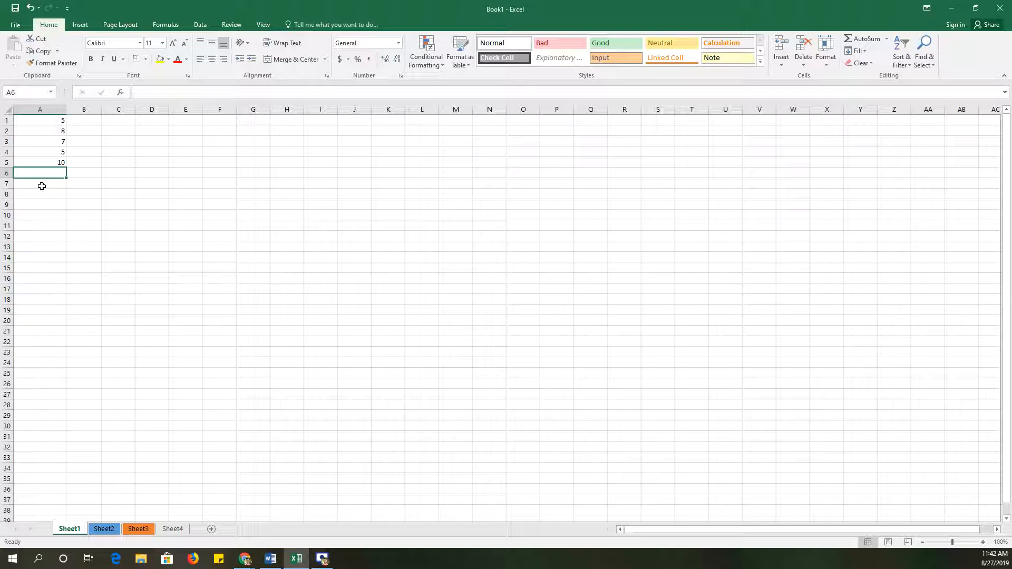
{"action": "type", "text": "="}
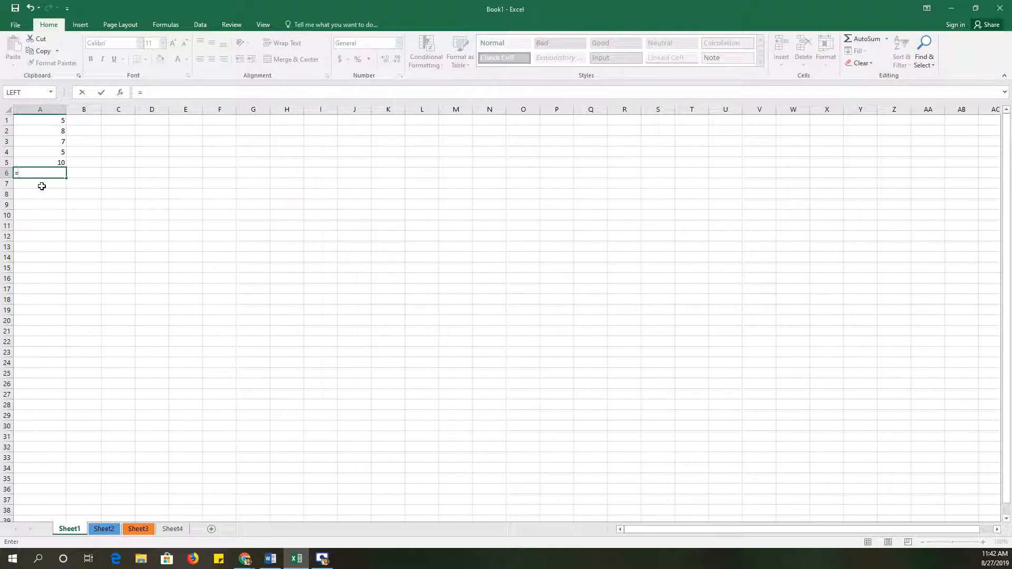
{"action": "mouse_move", "coordinate": [46, 194]}
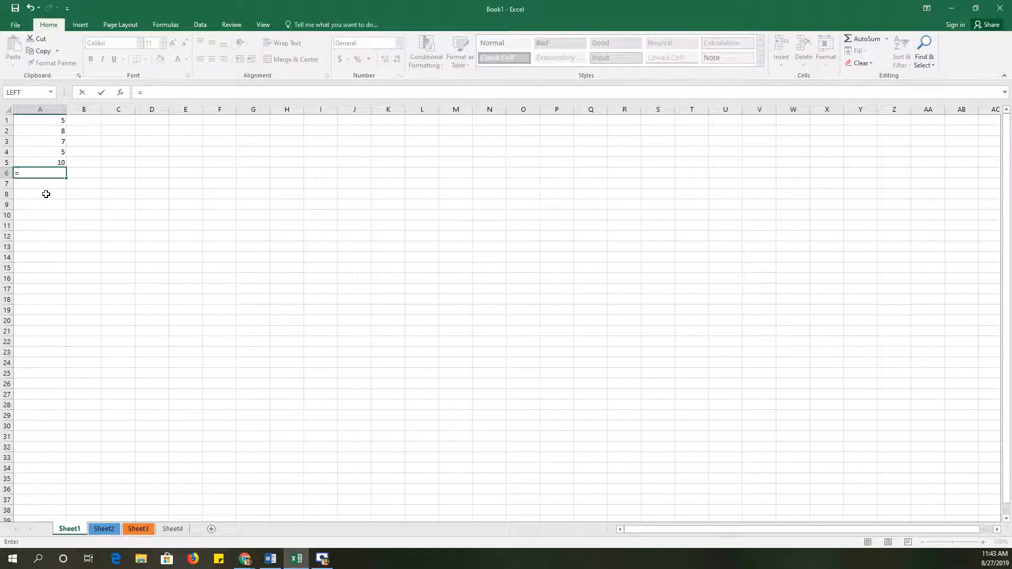
{"action": "mouse_move", "coordinate": [52, 122]}
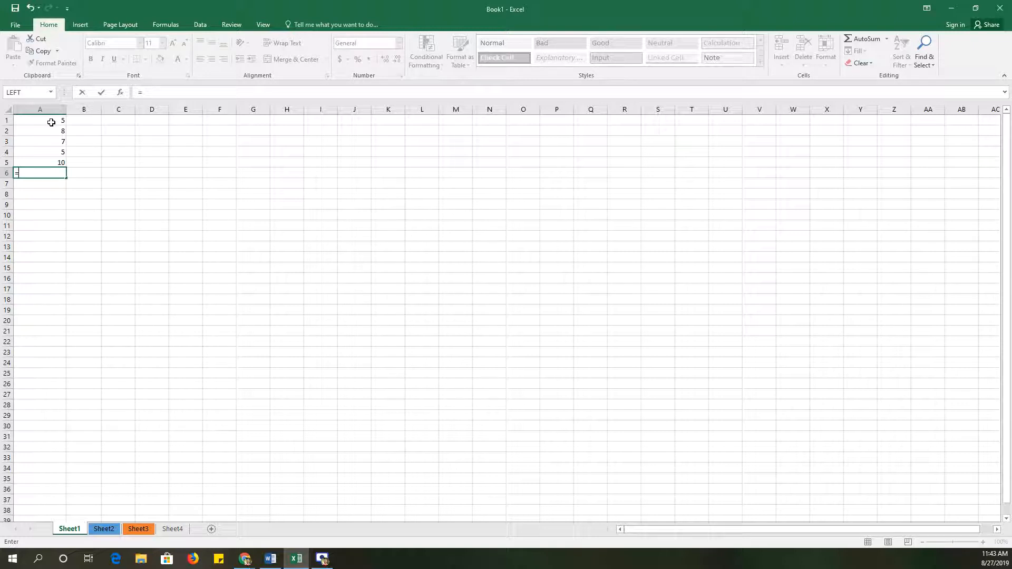
{"action": "mouse_move", "coordinate": [51, 127]}
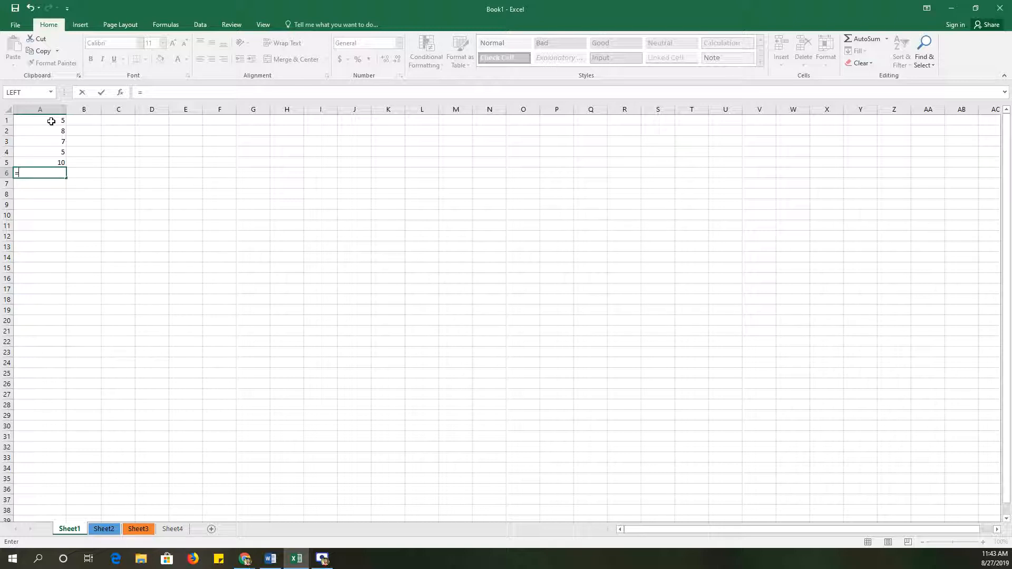
Build =A1+A2+A3+A4+A5 in A6 by clicking A1 through A5, giving 35
{"action": "left_click", "coordinate": [39, 121]}
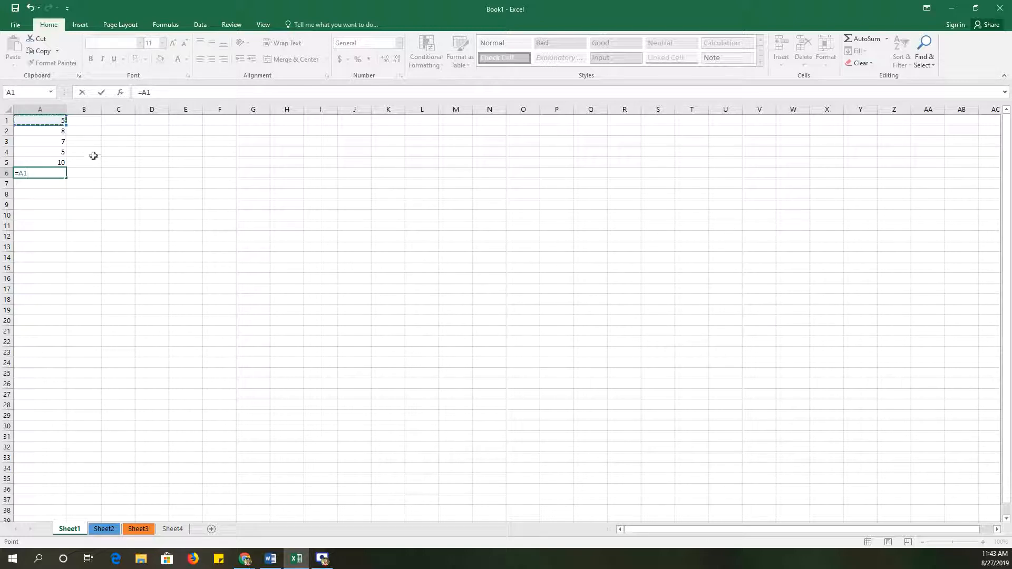
{"action": "left_click", "coordinate": [39, 132]}
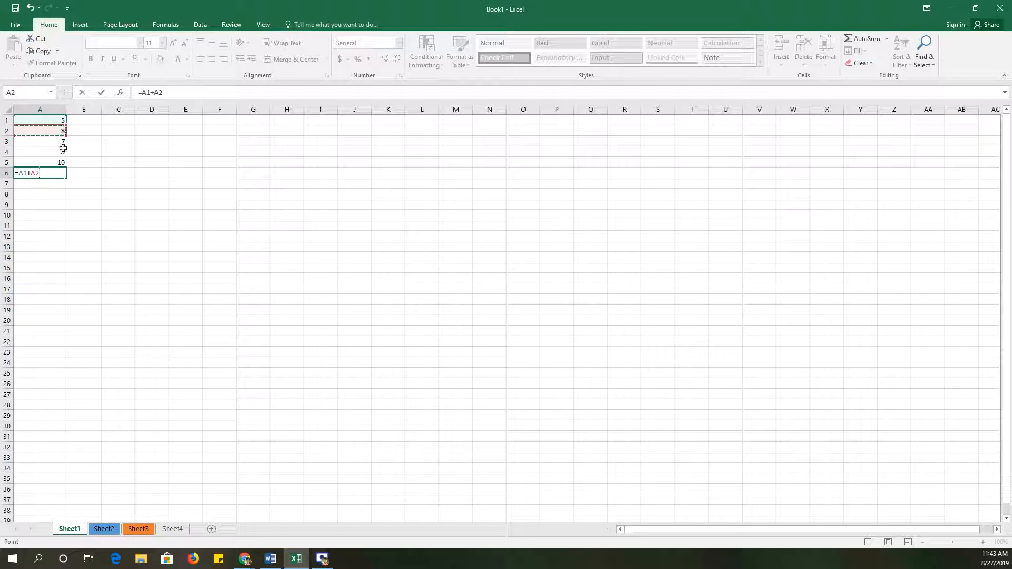
{"action": "left_click", "coordinate": [40, 151]}
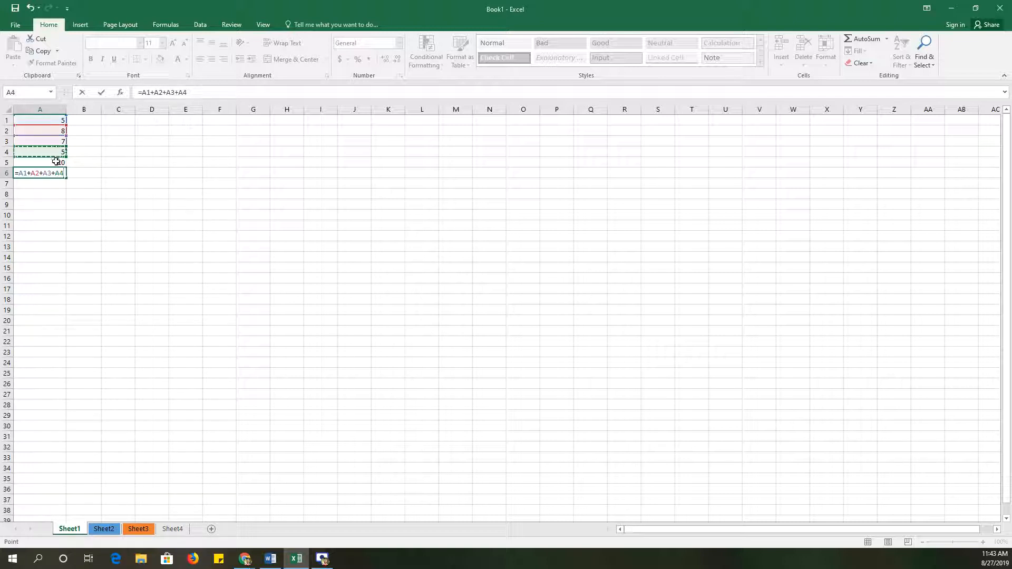
{"action": "left_click", "coordinate": [40, 161]}
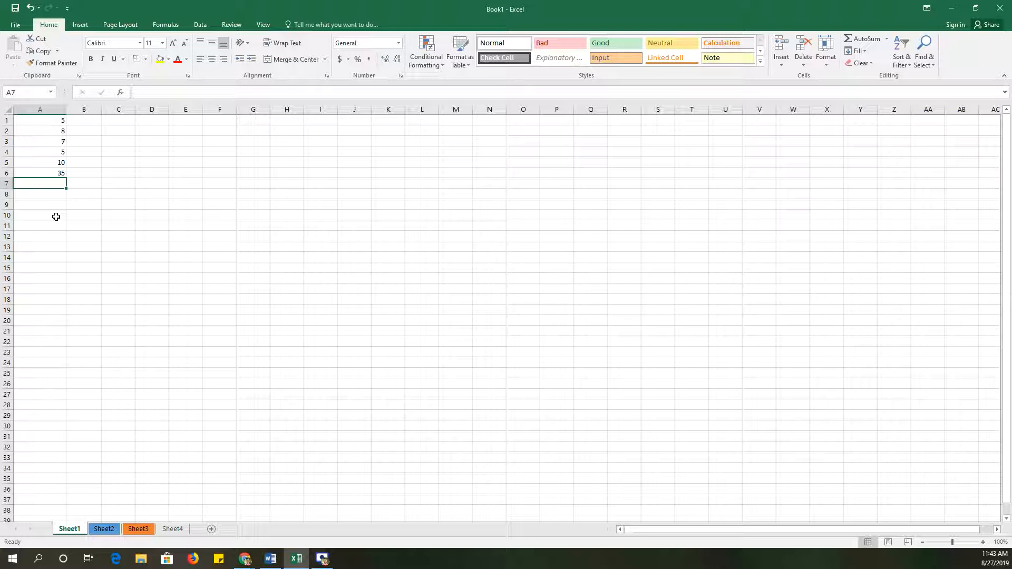
{"action": "type", "text": "=A1+A2+A3+A4+A5"}
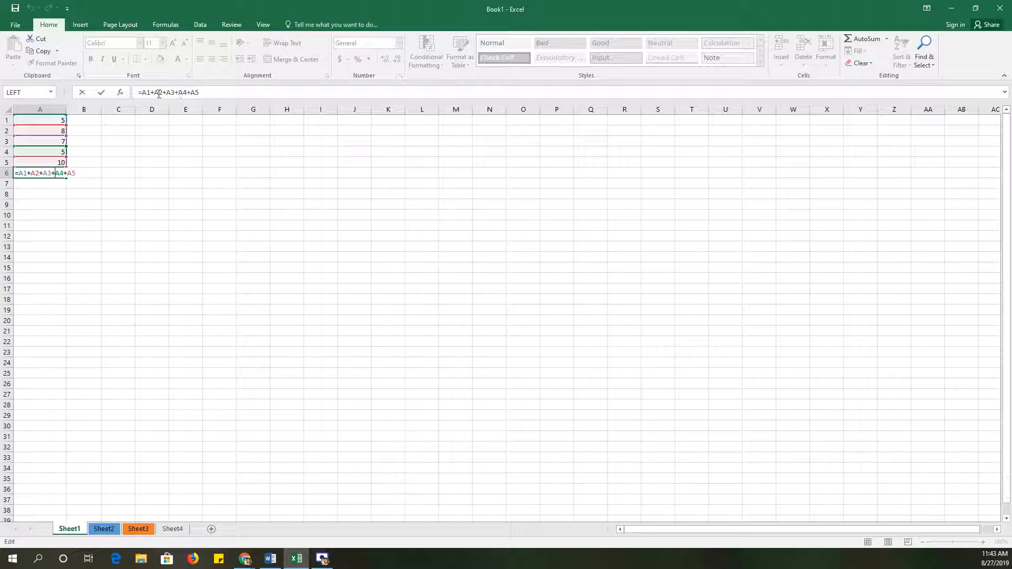
{"action": "mouse_move", "coordinate": [44, 201]}
{"action": "type", "text": "="}
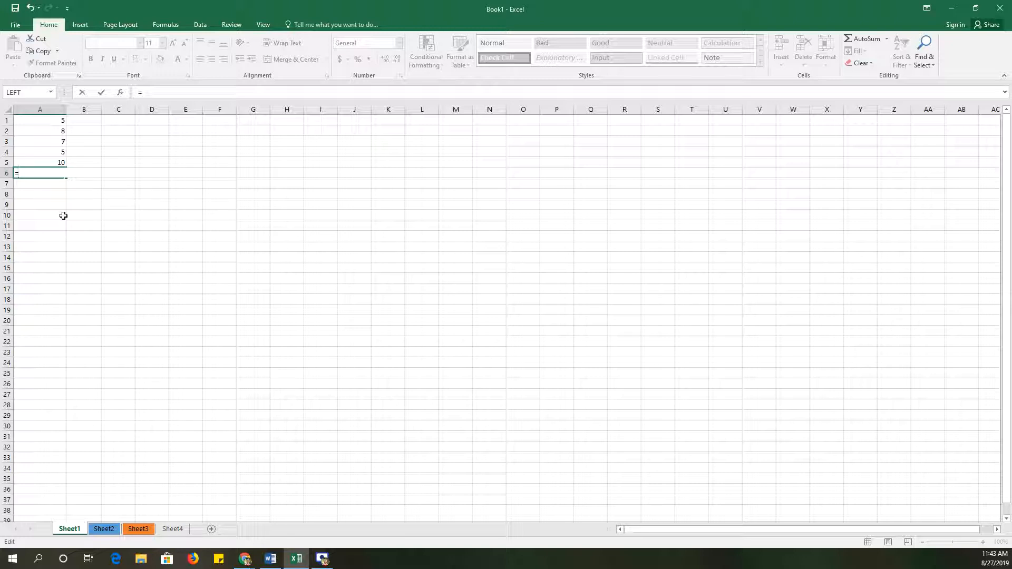
Enter =AVERAGE over range A1:A5 in A6 (result 7), then delete it
{"action": "type", "text": "a"}
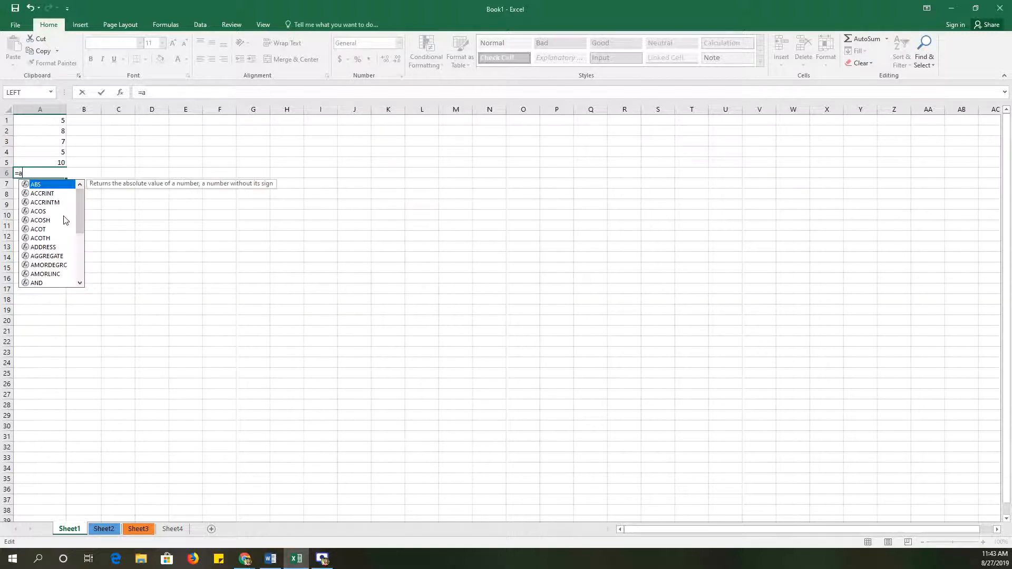
{"action": "type", "text": "ver"}
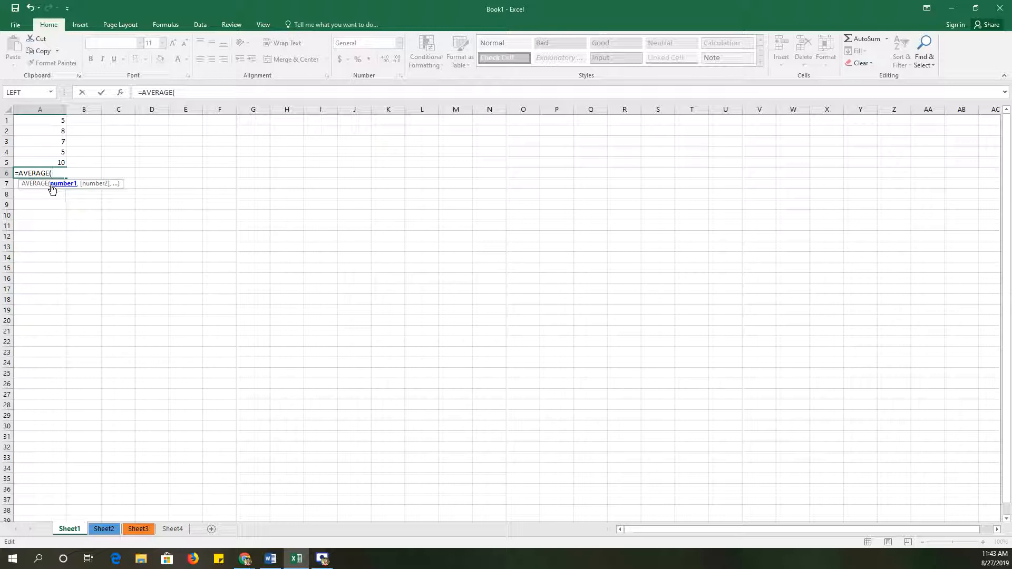
{"action": "left_click", "coordinate": [40, 120]}
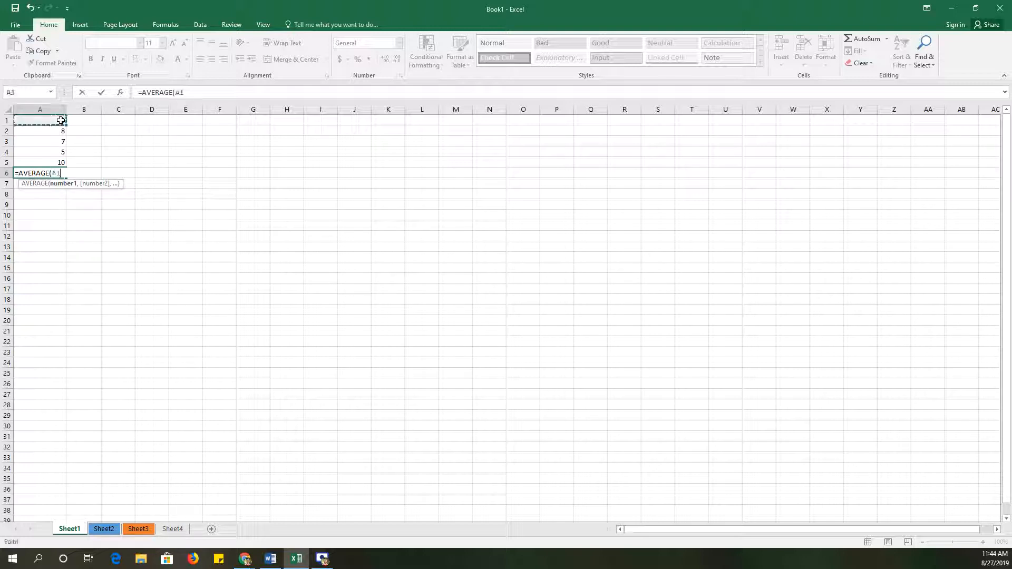
{"action": "left_click_drag", "start_coordinate": [39, 120], "coordinate": [40, 163]}
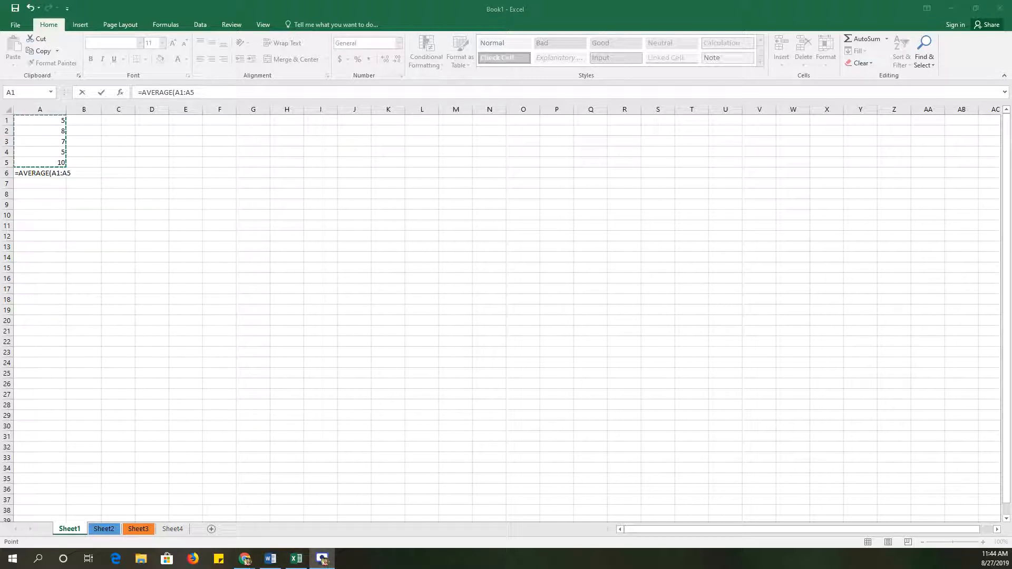
{"action": "mouse_move", "coordinate": [52, 152]}
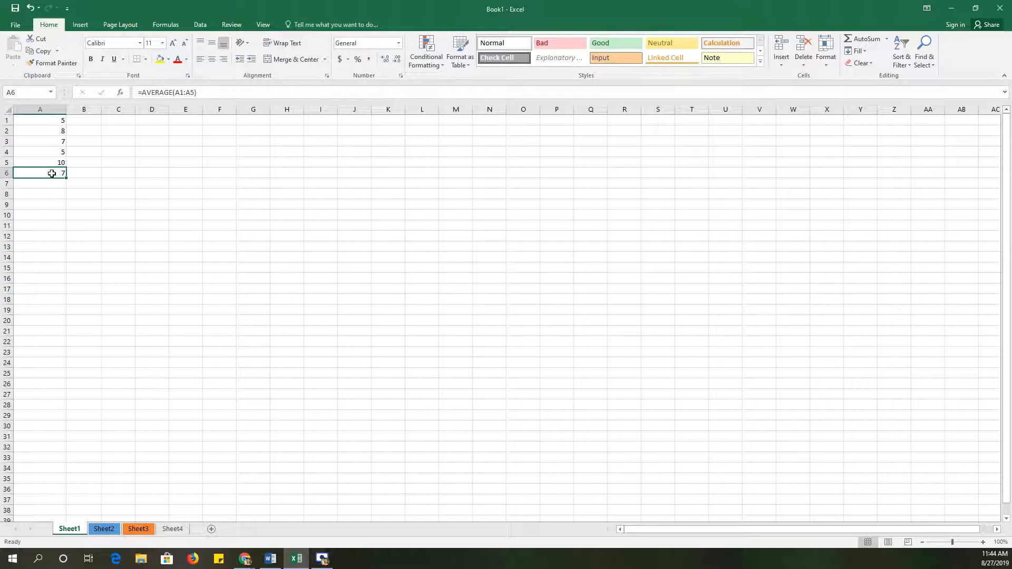
{"action": "key", "text": "Delete"}
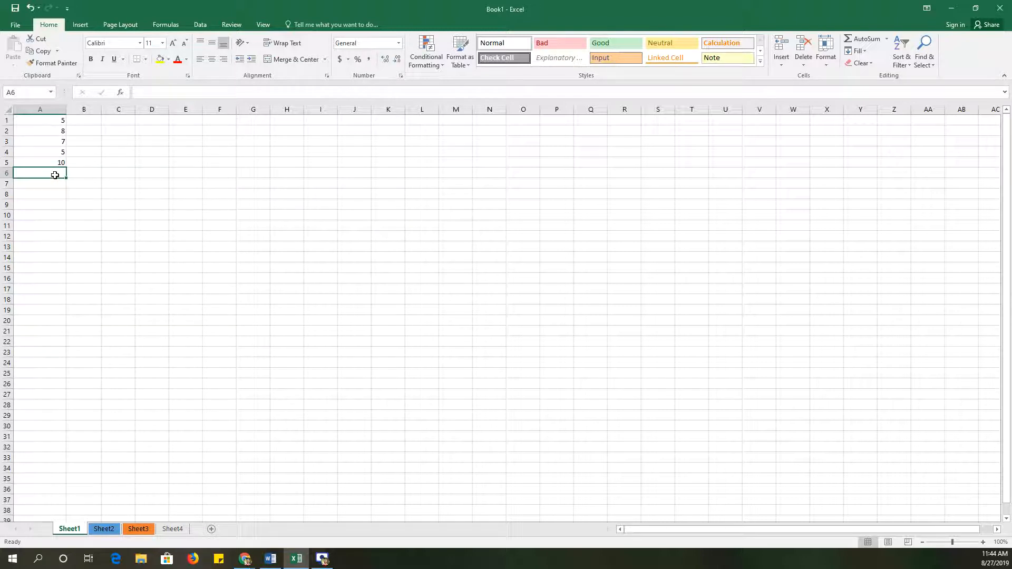
{"action": "mouse_move", "coordinate": [169, 210]}
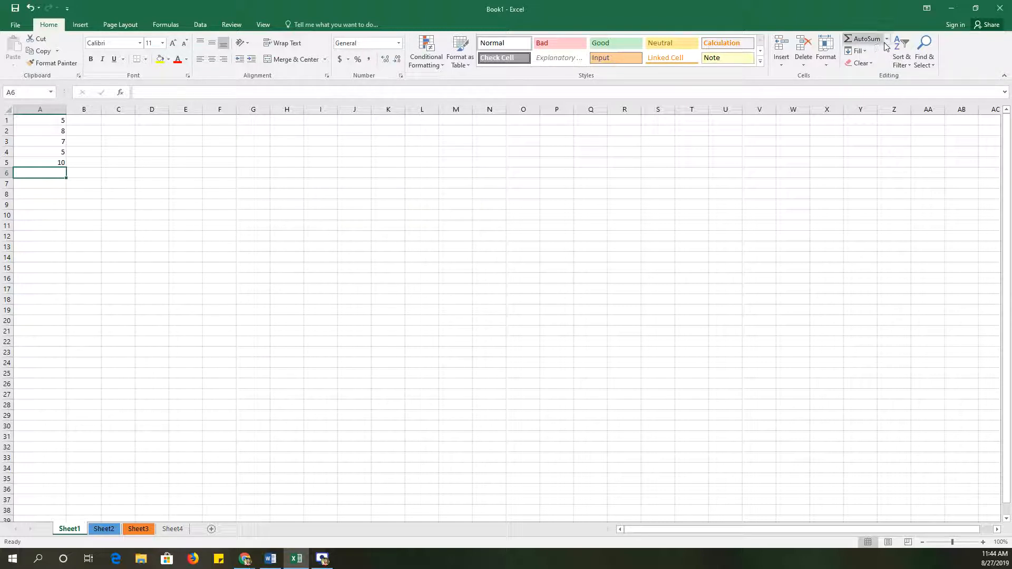
Show the AutoSum function list, glance at the Formulas tab, then reopen the list from Home
{"action": "left_click", "coordinate": [887, 40]}
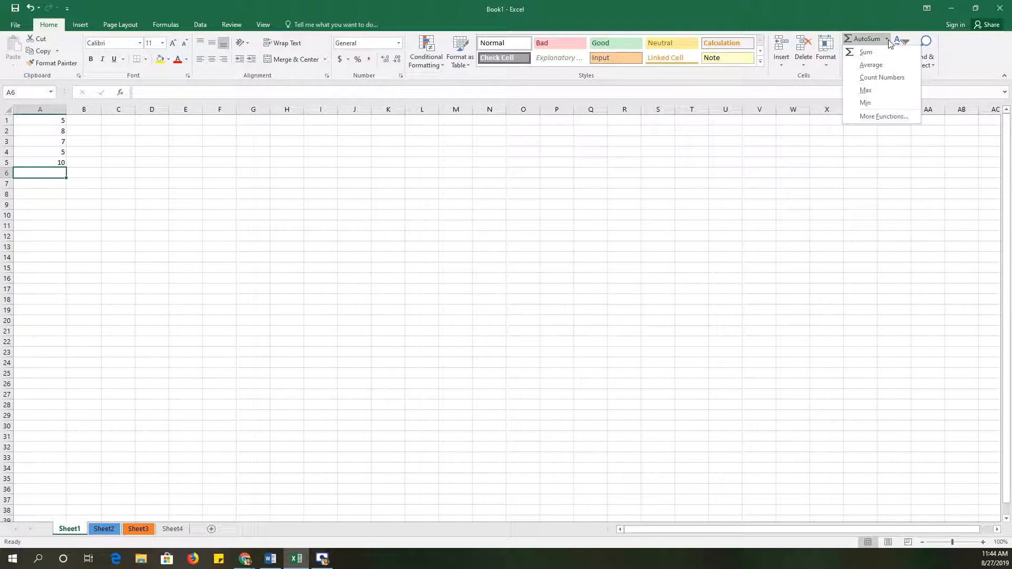
{"action": "mouse_move", "coordinate": [865, 90]}
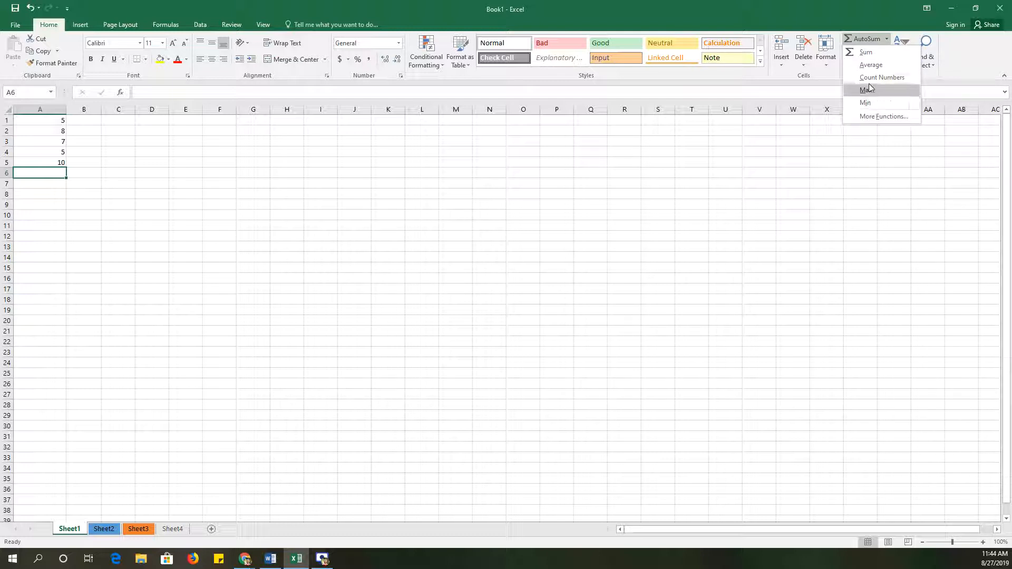
{"action": "mouse_move", "coordinate": [865, 51]}
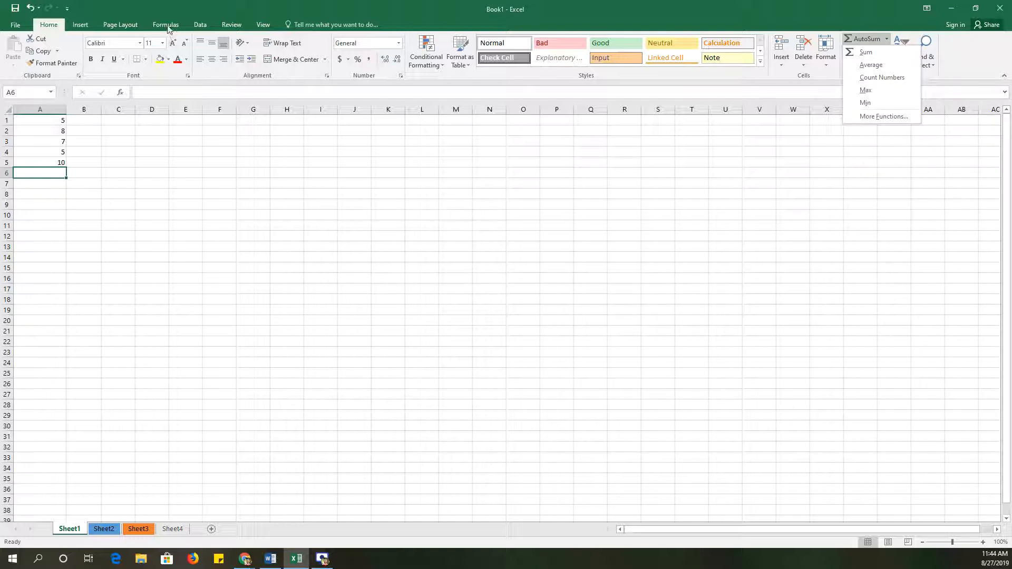
{"action": "left_click", "coordinate": [165, 25]}
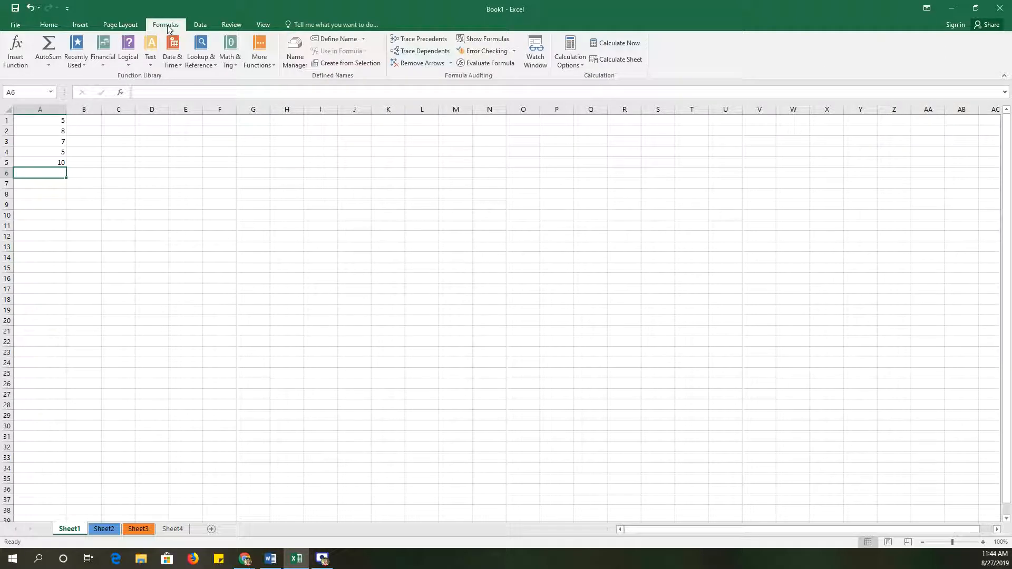
{"action": "mouse_move", "coordinate": [259, 52]}
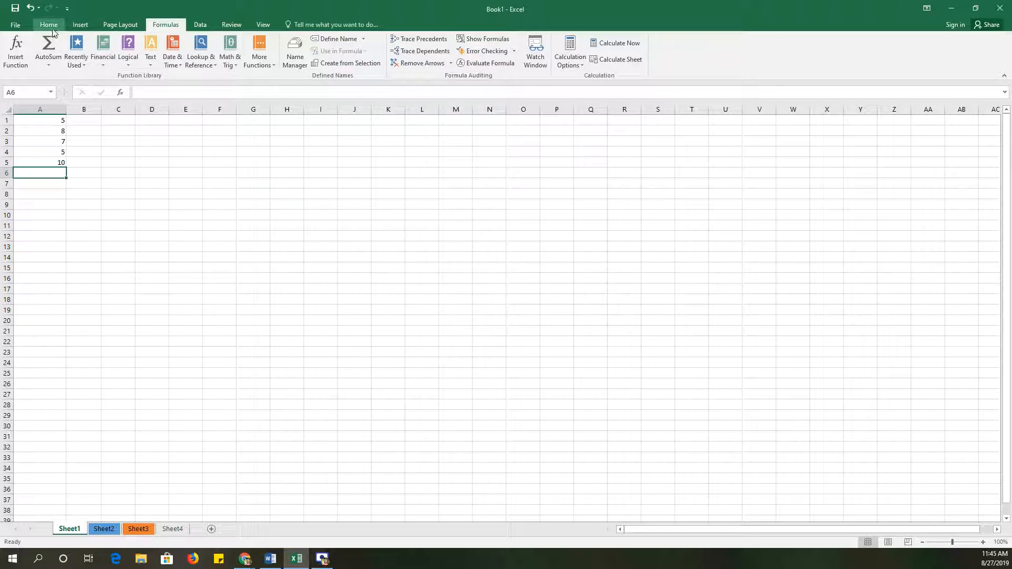
{"action": "left_click", "coordinate": [49, 25]}
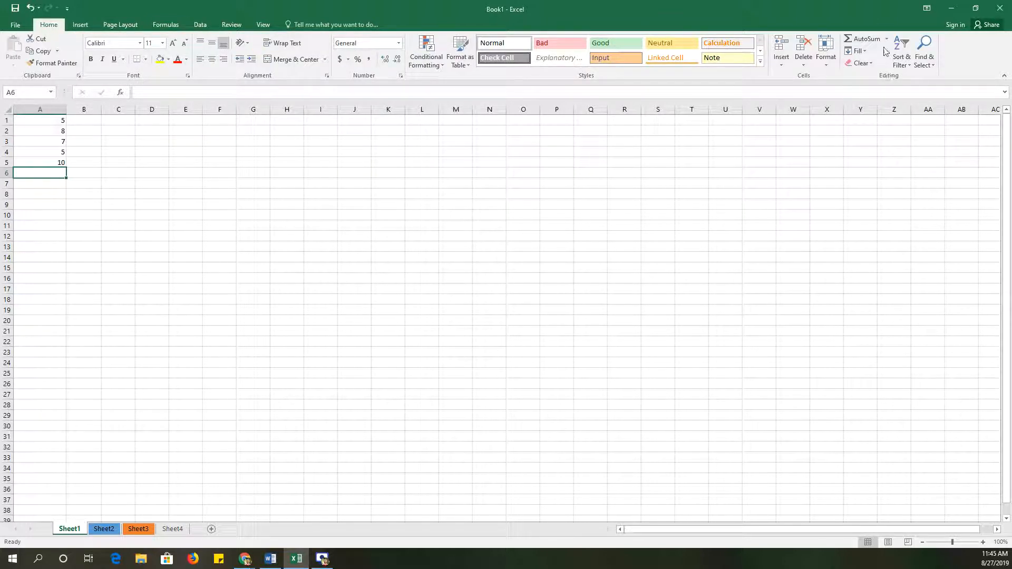
{"action": "left_click", "coordinate": [887, 43]}
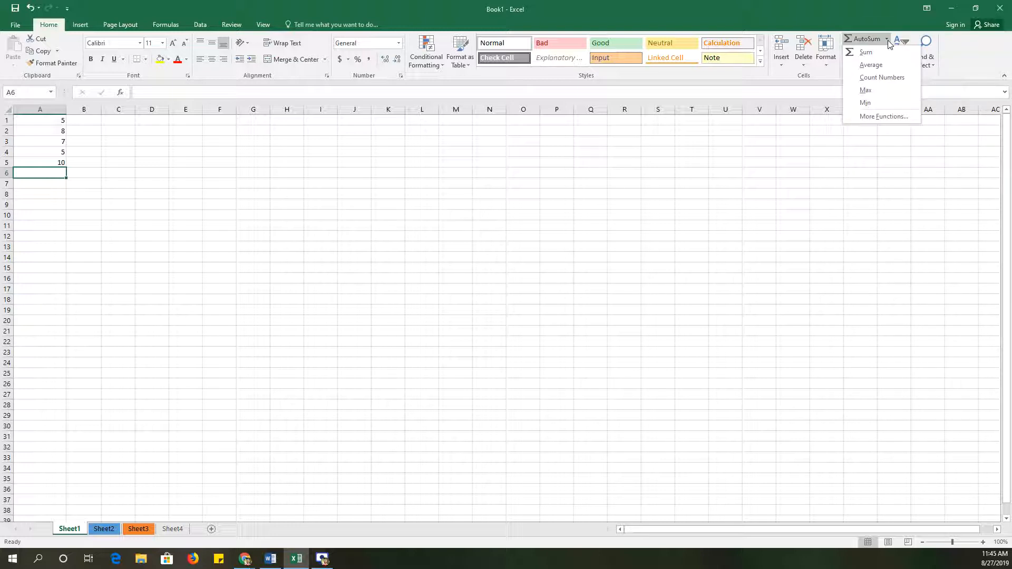
Insert Count Numbers into A6 to count the five values in A1:A5
{"action": "left_click", "coordinate": [882, 76]}
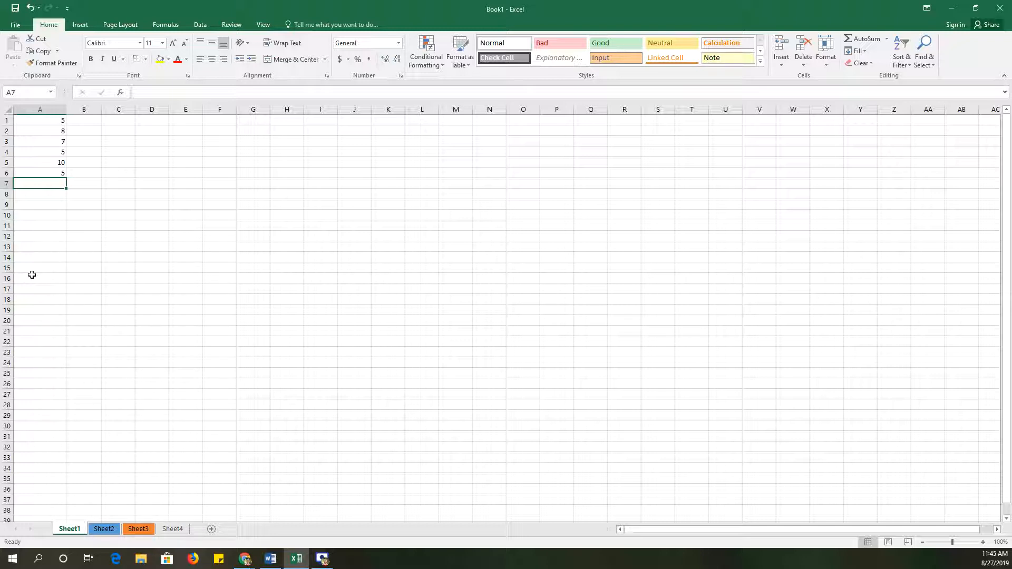
{"action": "mouse_move", "coordinate": [30, 278]}
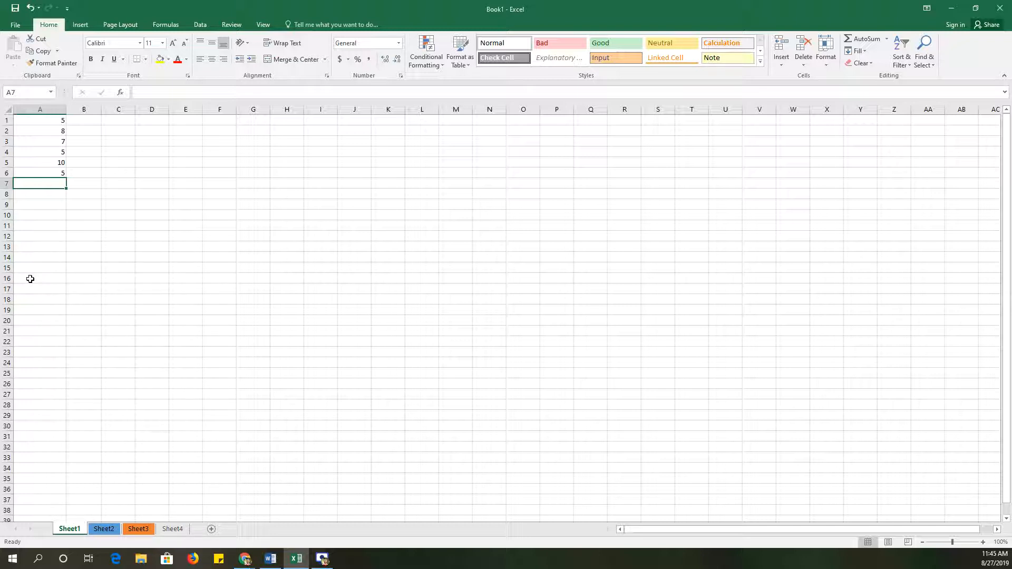
{"action": "mouse_move", "coordinate": [32, 282]}
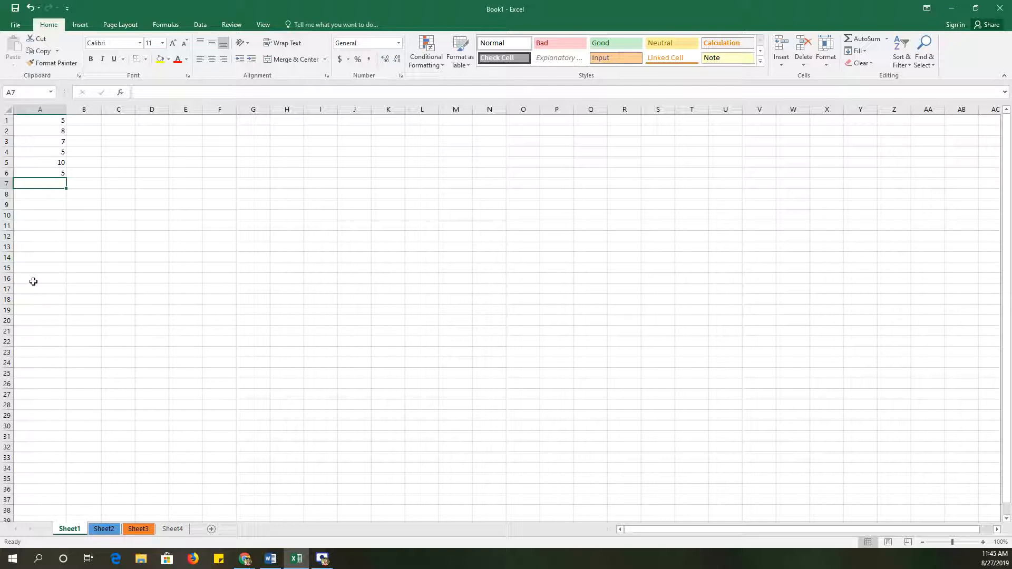